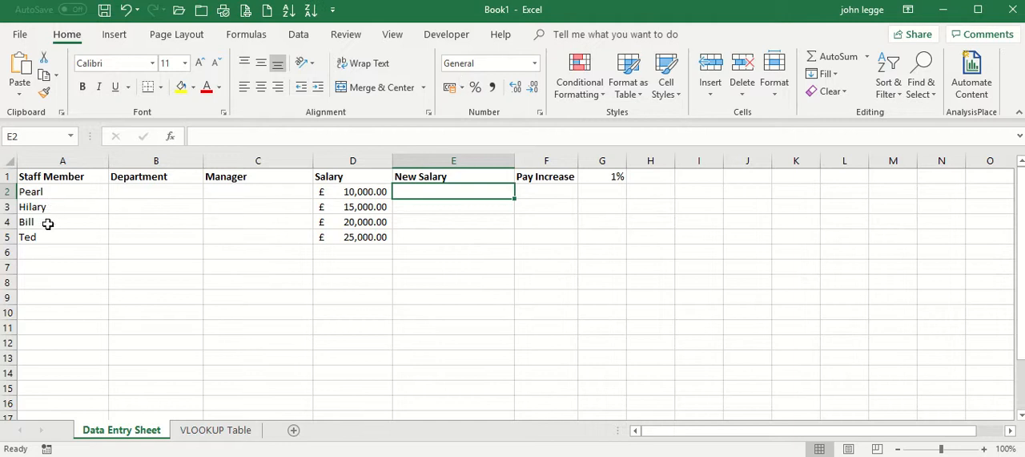
{"action": "mouse_move", "coordinate": [55, 248]}
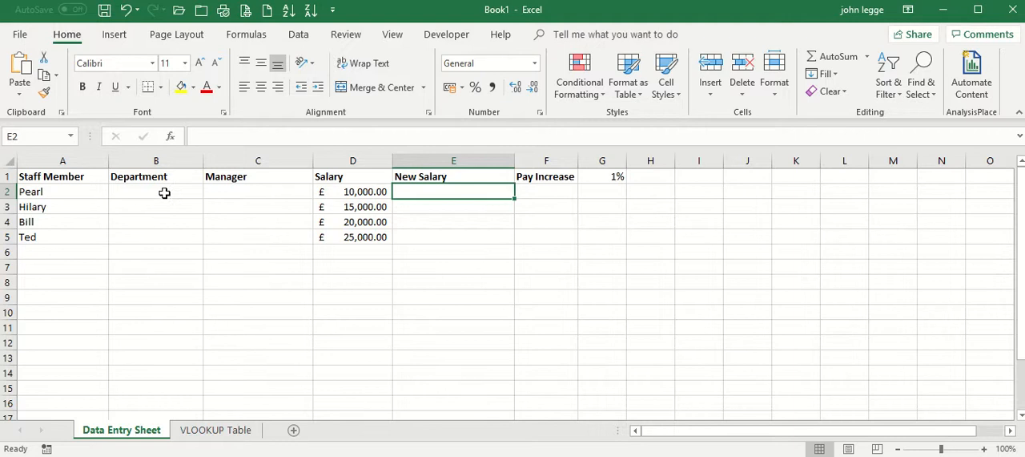
{"action": "mouse_move", "coordinate": [160, 191]}
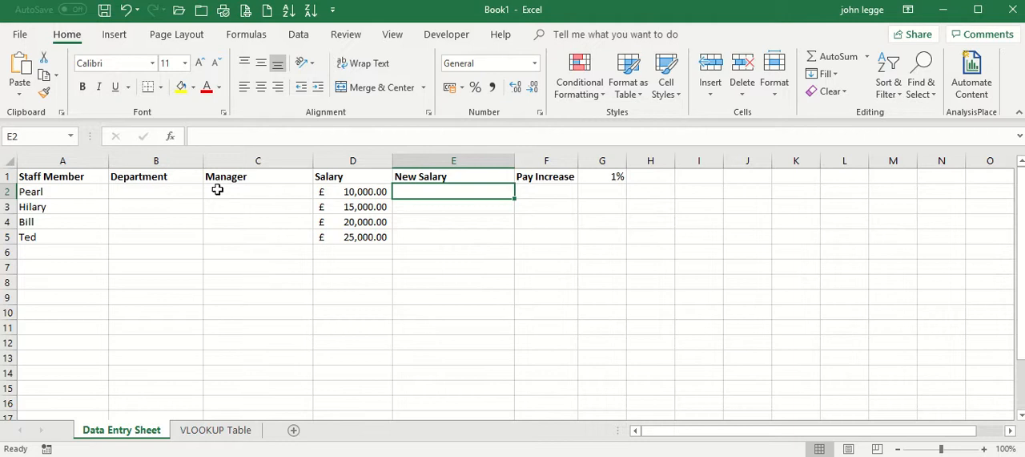
{"action": "mouse_move", "coordinate": [244, 191]}
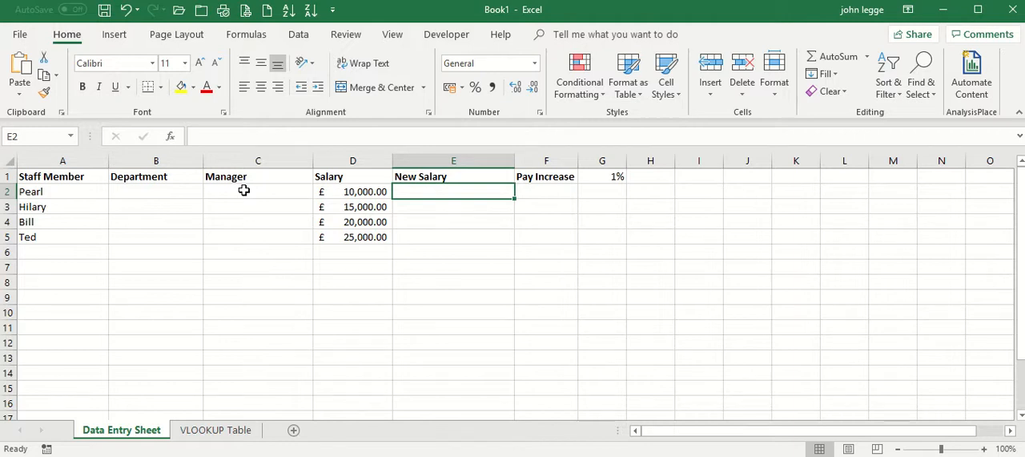
- Name the Dept/Manager lookup range on the VLOOKUP Table sheet 'vlookuptable' via the Name Box
{"action": "left_click", "coordinate": [215, 429]}
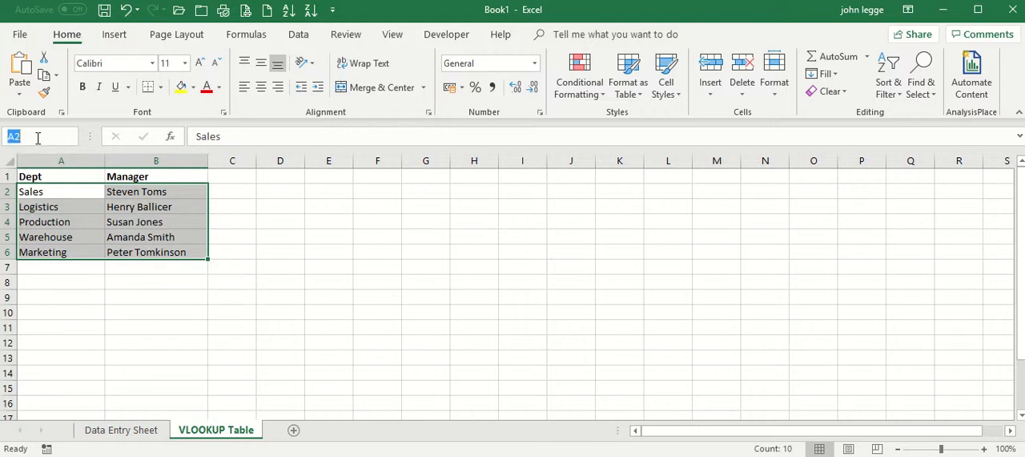
{"action": "type", "text": "vlookupta..."}
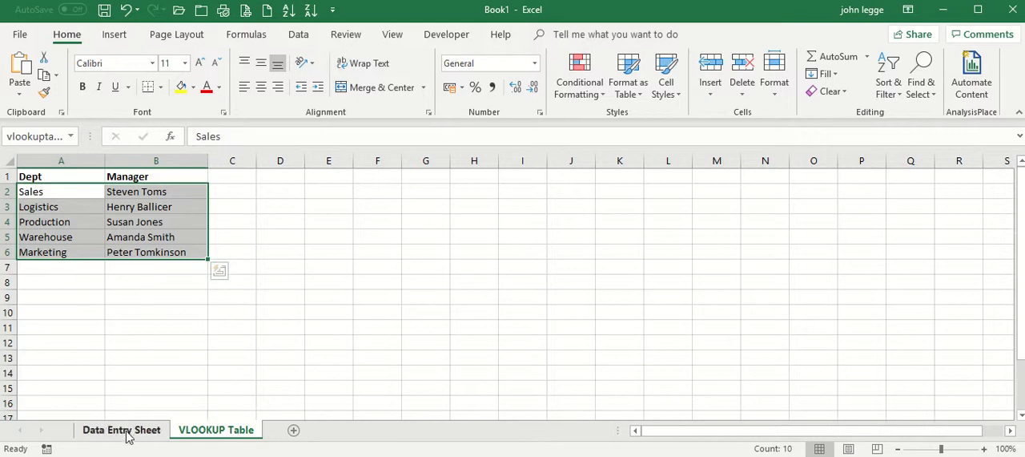
- Return to the Data Entry Sheet, select the empty Department cells B2:B5 and show the Data ribbon
{"action": "left_click", "coordinate": [122, 429]}
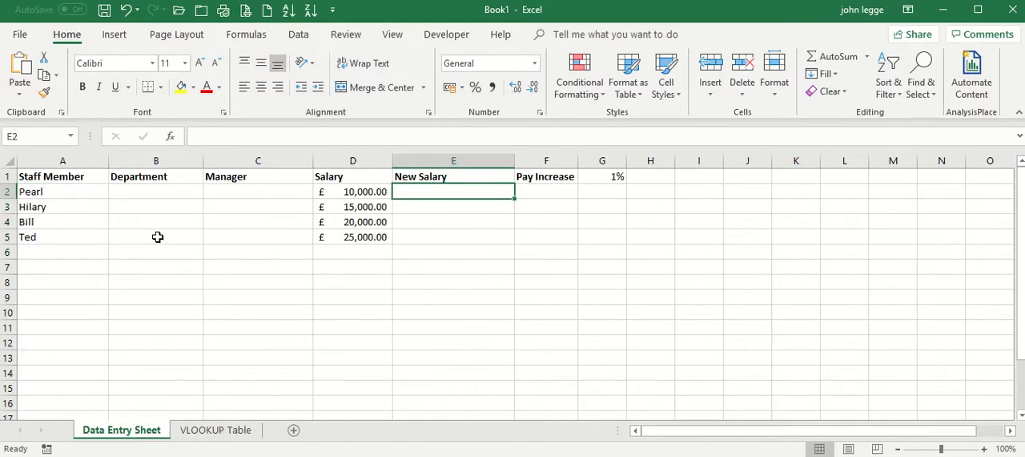
{"action": "left_click", "coordinate": [155, 192]}
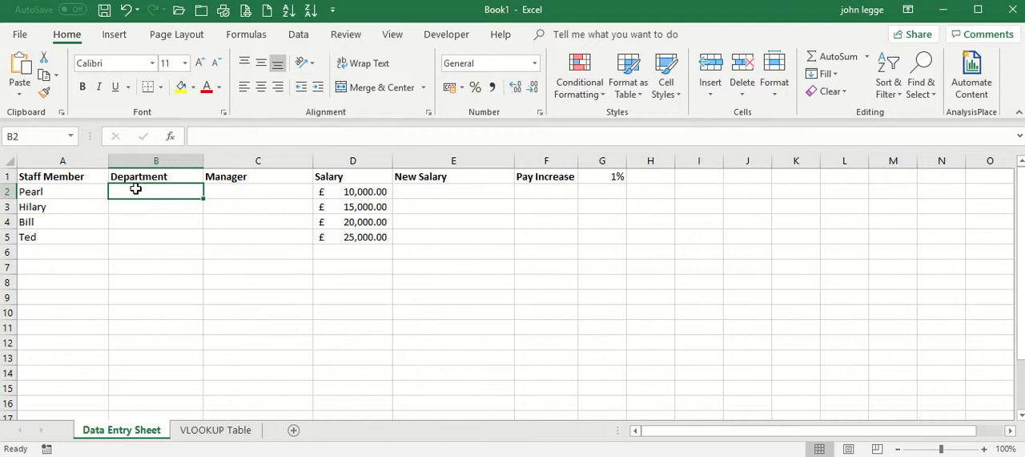
{"action": "mouse_move", "coordinate": [235, 191]}
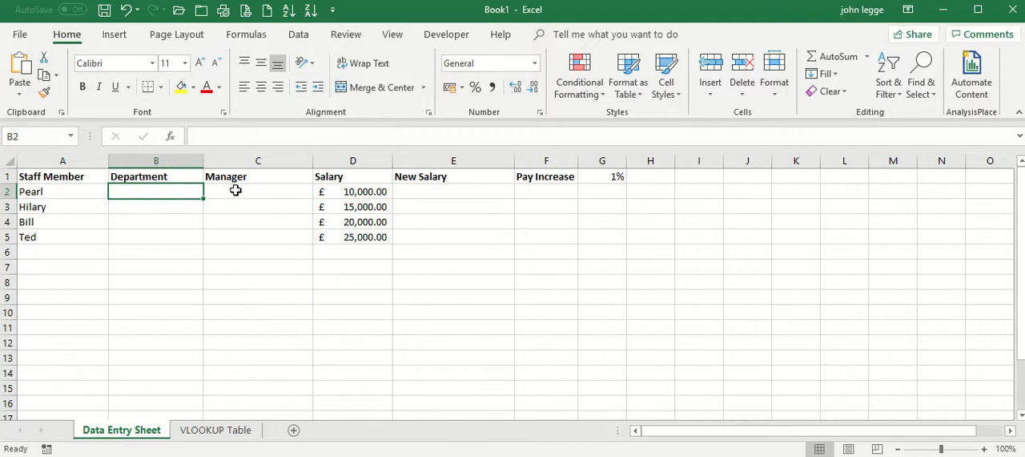
{"action": "left_click", "coordinate": [256, 192]}
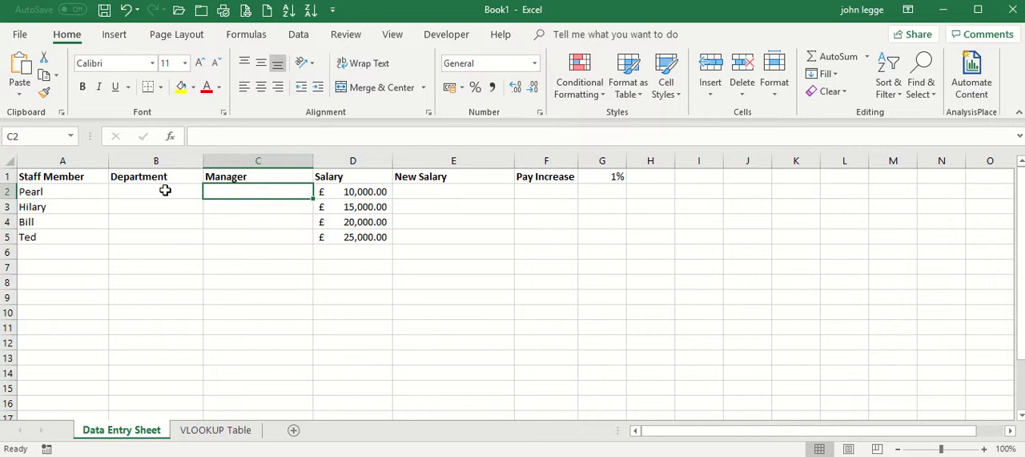
{"action": "left_click", "coordinate": [155, 192]}
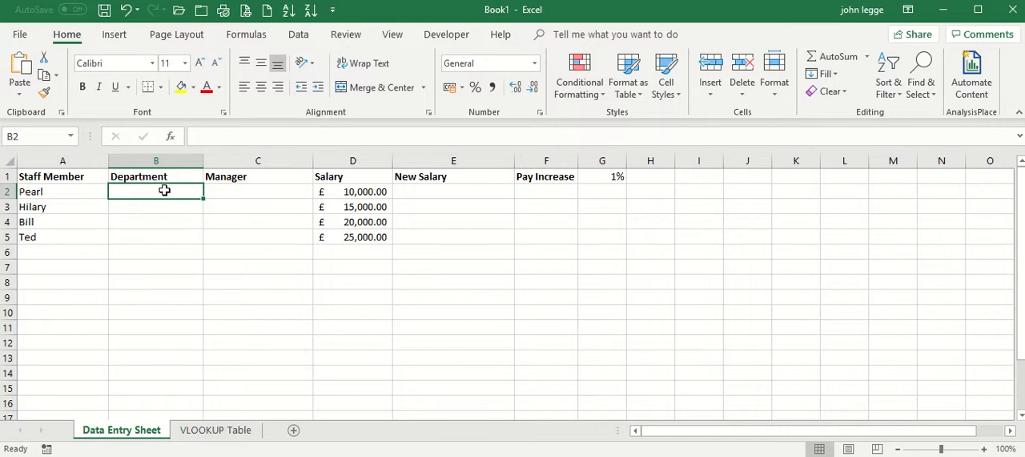
{"action": "left_click_drag", "start_coordinate": [155, 191], "coordinate": [155, 237]}
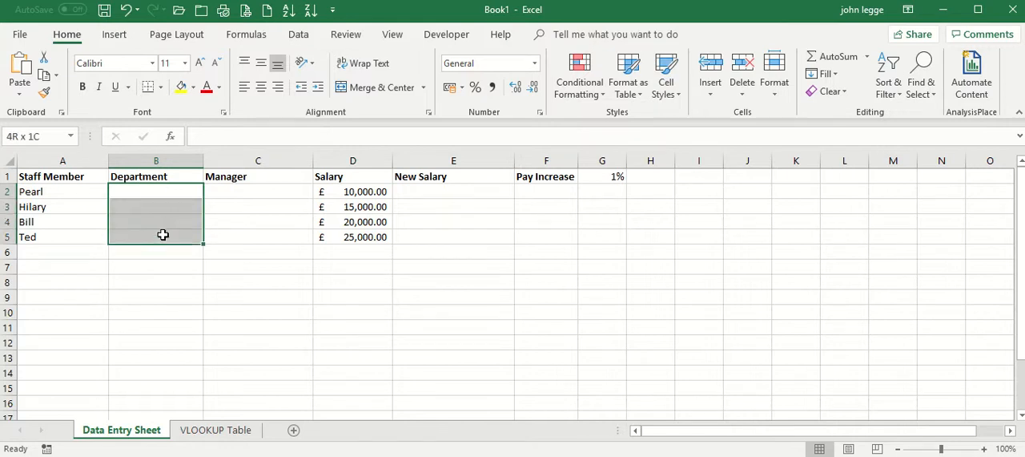
{"action": "left_click", "coordinate": [155, 192]}
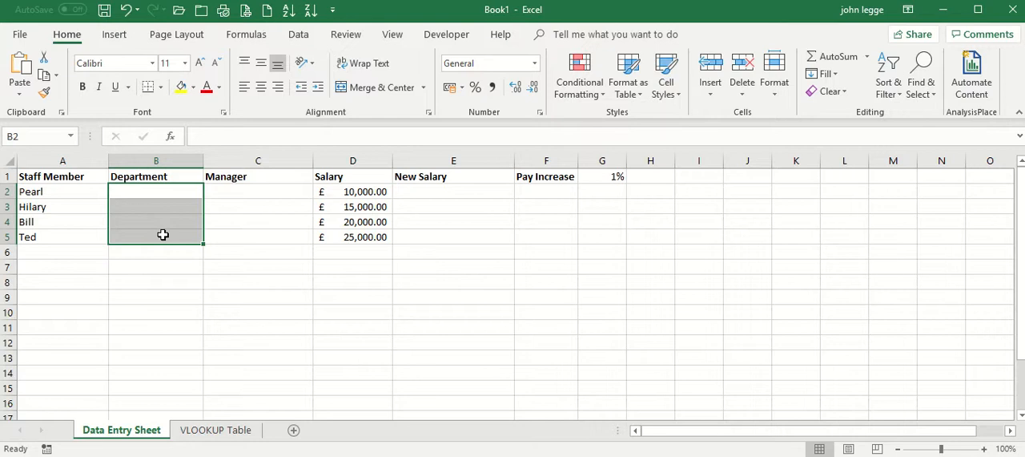
{"action": "left_click", "coordinate": [298, 34]}
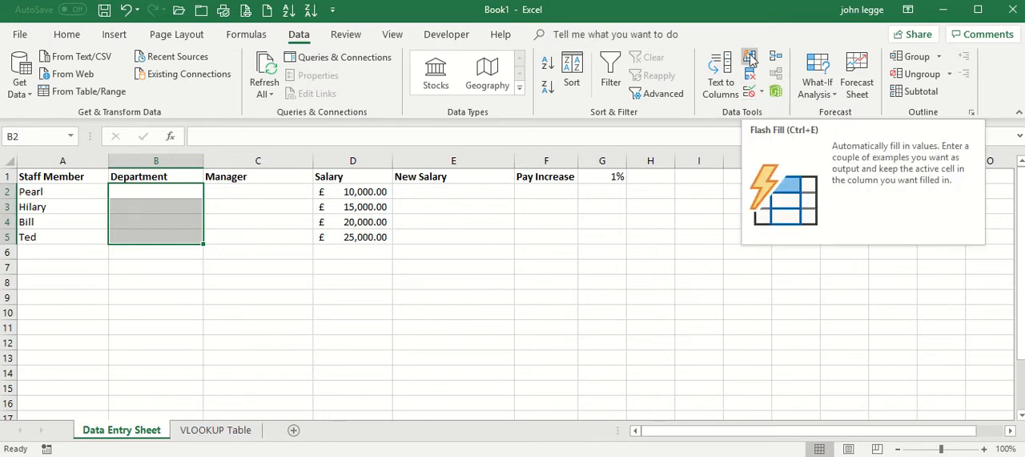
{"action": "mouse_move", "coordinate": [775, 56]}
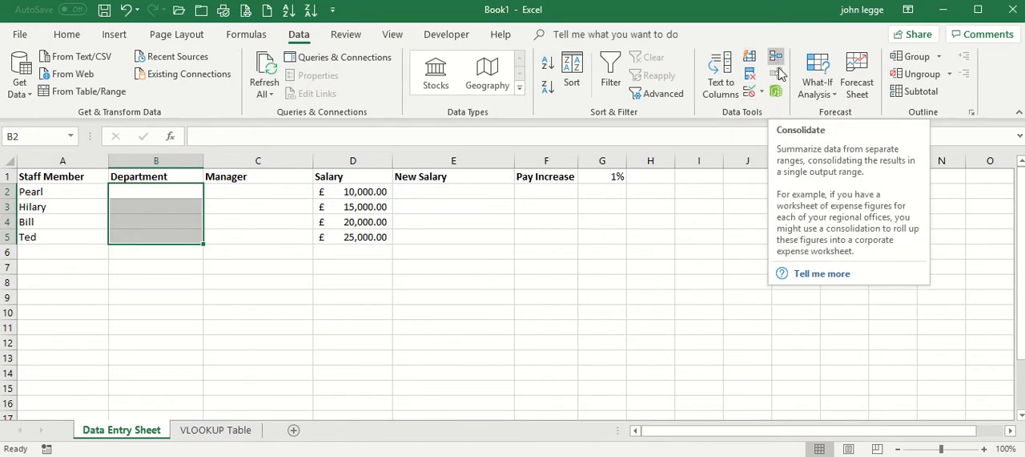
{"action": "mouse_move", "coordinate": [751, 77]}
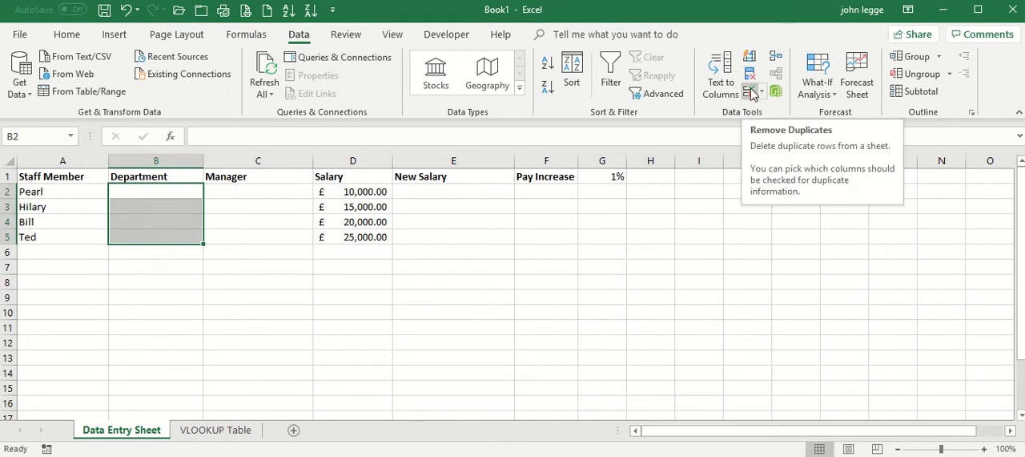
{"action": "mouse_move", "coordinate": [750, 89]}
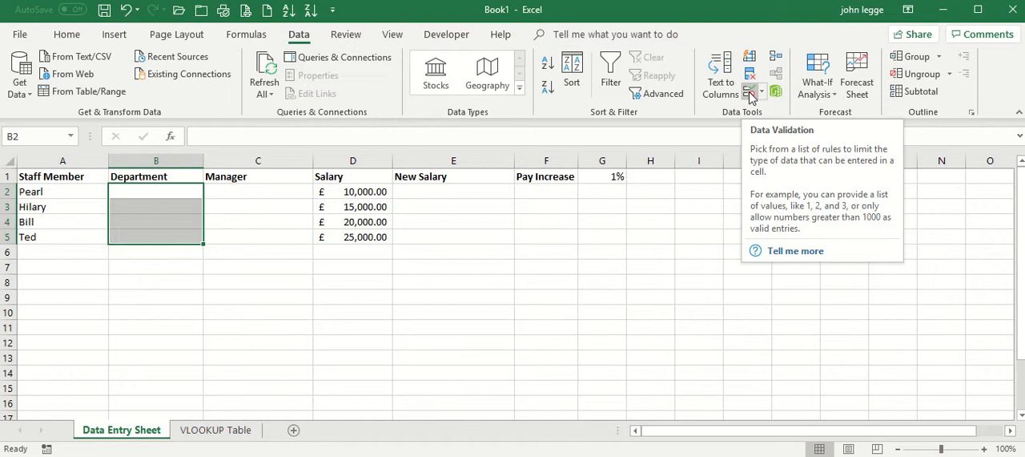
- Restrict the Department cells to a List sourced from the VLOOKUP Table sheet
{"action": "left_click", "coordinate": [750, 90]}
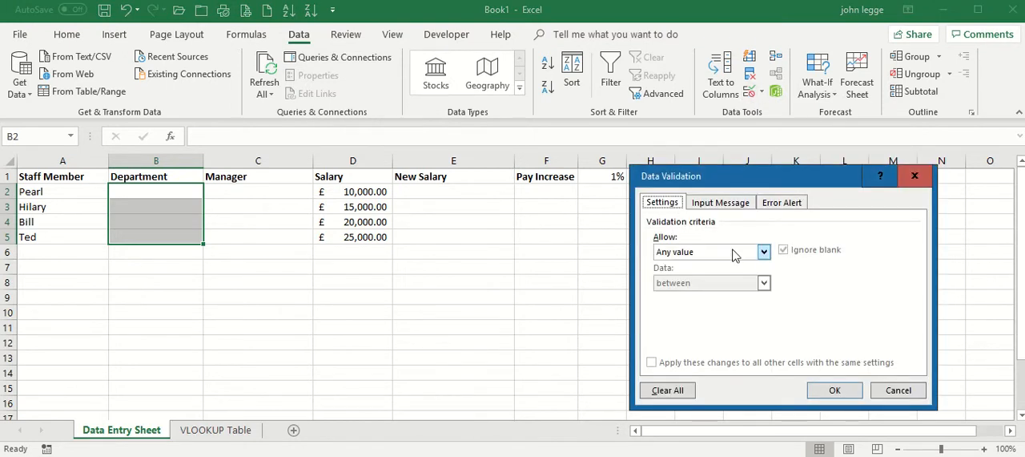
{"action": "left_click", "coordinate": [762, 251]}
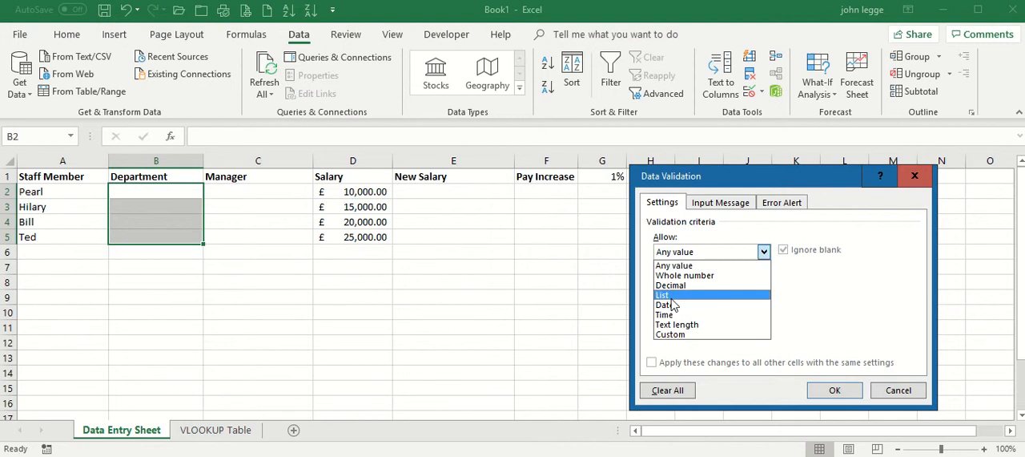
{"action": "left_click", "coordinate": [663, 295]}
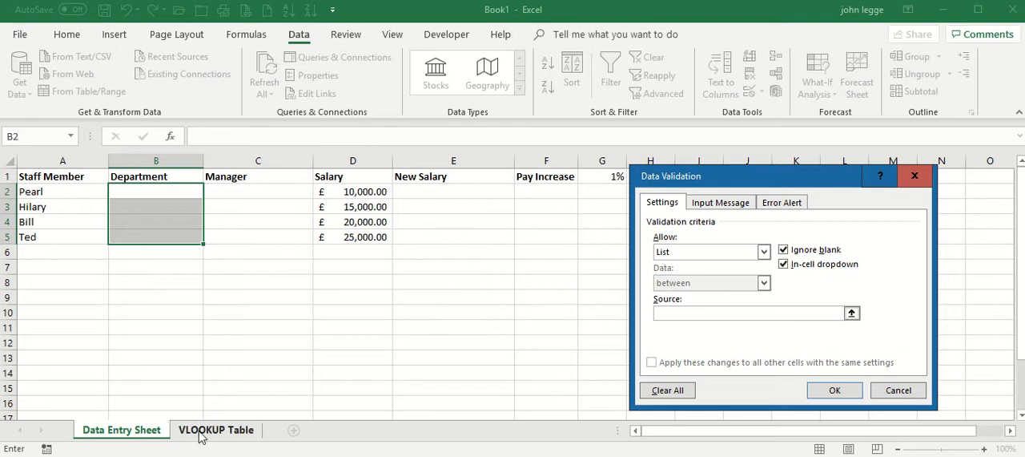
{"action": "left_click", "coordinate": [214, 429]}
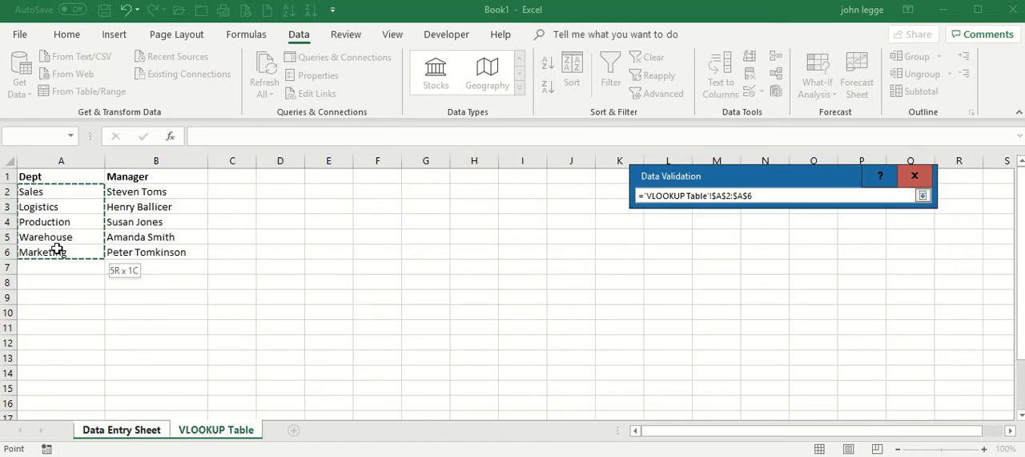
{"action": "left_click", "coordinate": [923, 196]}
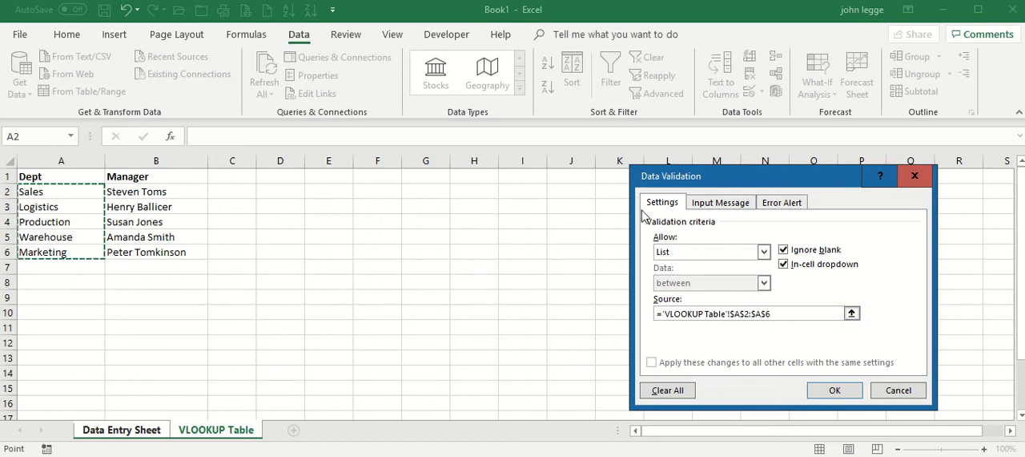
- Add a 'Select dept' input message telling users to select a department from the drop-down
{"action": "left_click", "coordinate": [720, 202]}
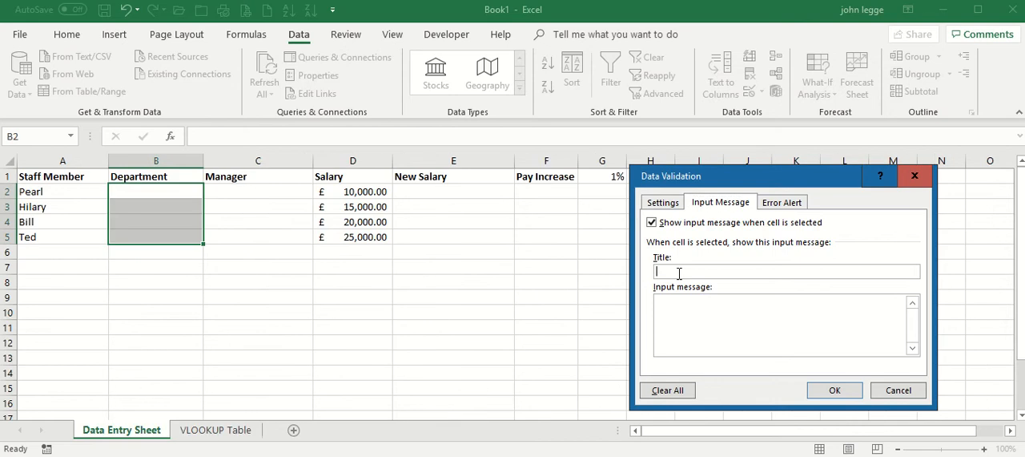
{"action": "type", "text": "Select"}
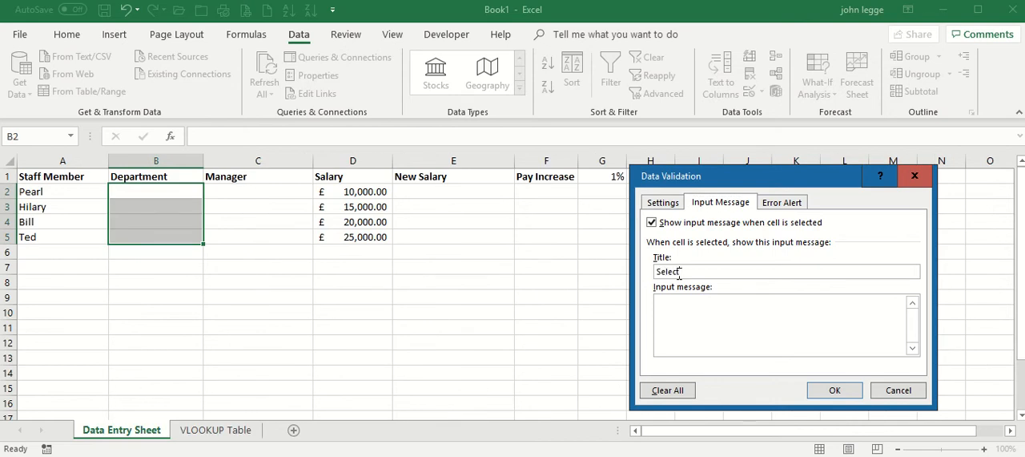
{"action": "type", "text": "dept"}
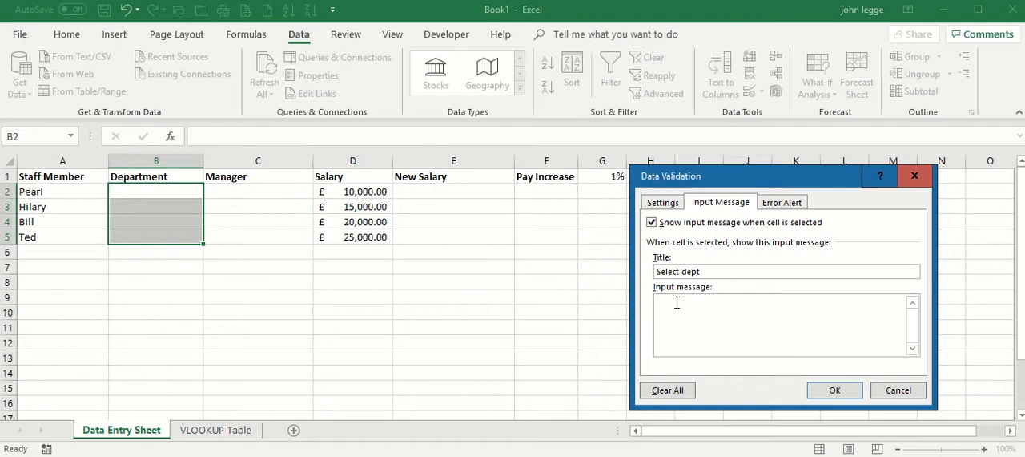
{"action": "type", "text": "Select"}
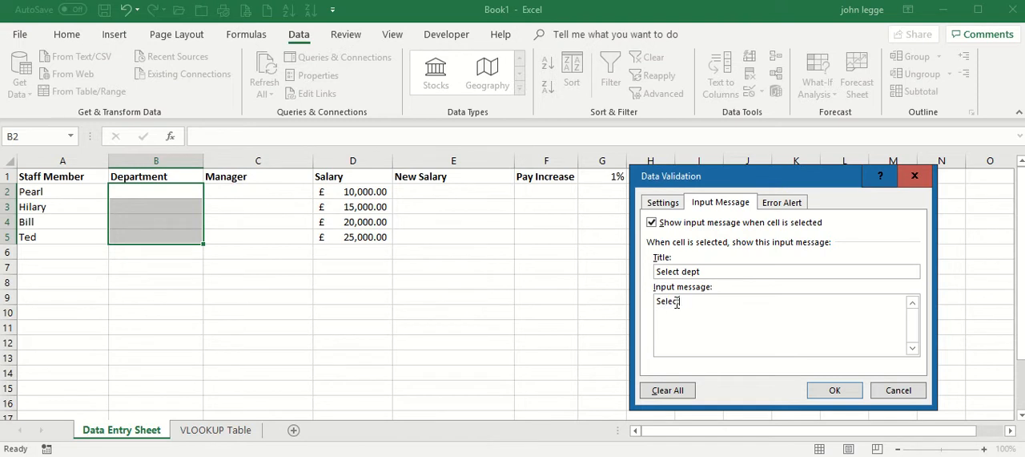
{"action": "type", "text": "Depo"}
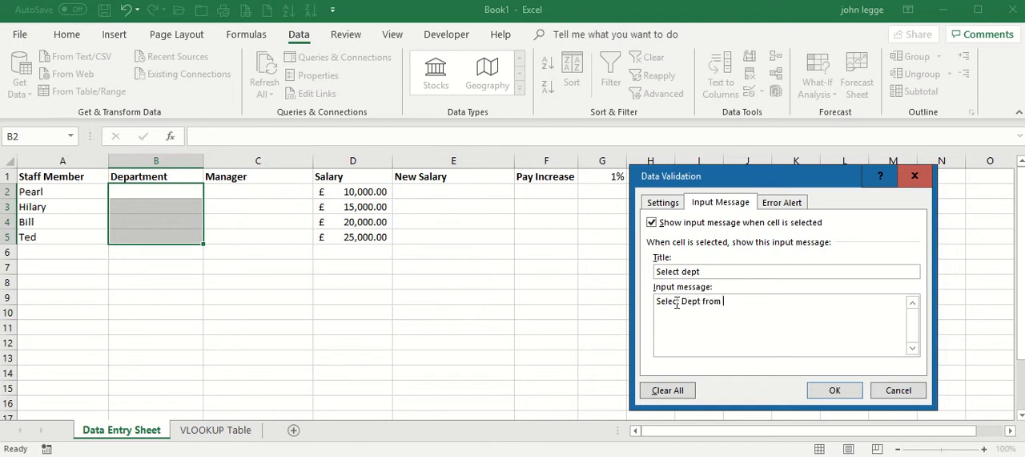
{"action": "type", "text": "drop down list"}
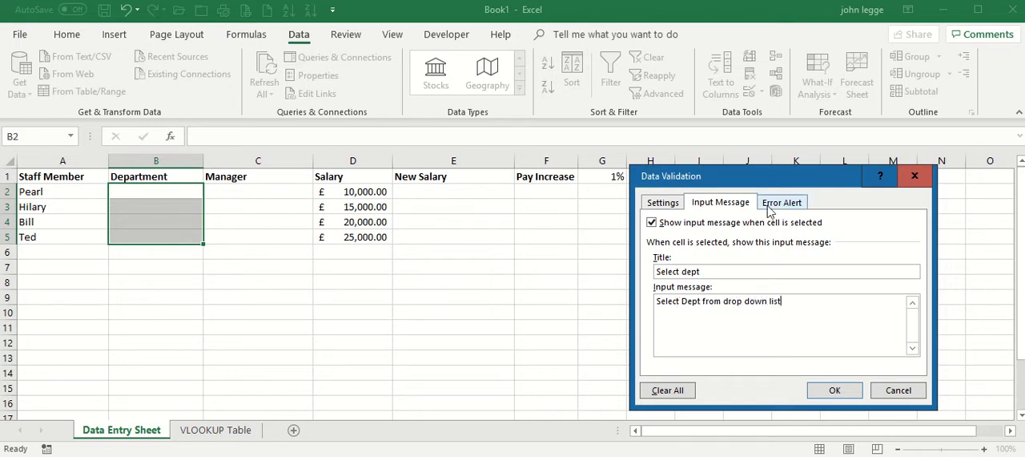
- Add an 'Incorrect dept selected — Try again from list' error alert and apply the validation
{"action": "left_click", "coordinate": [782, 202]}
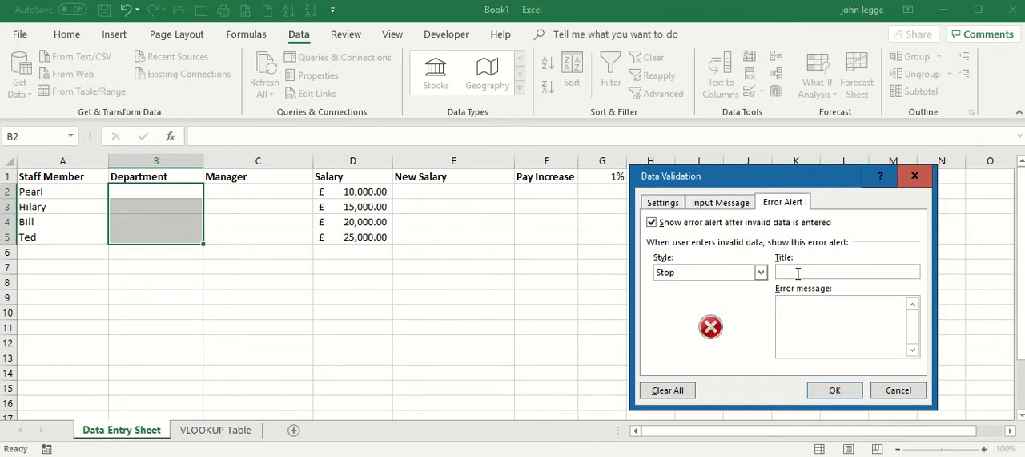
{"action": "type", "text": "Incorrect dept selected"}
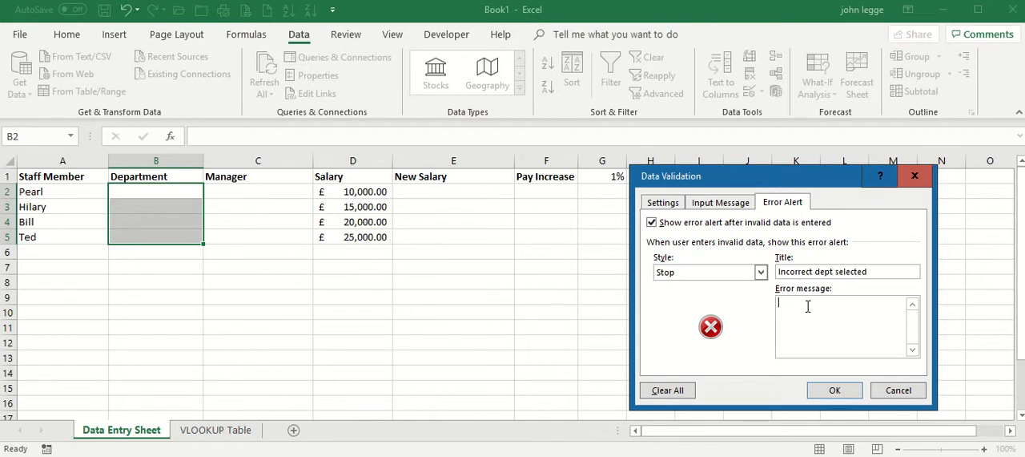
{"action": "type", "text": "Try again"}
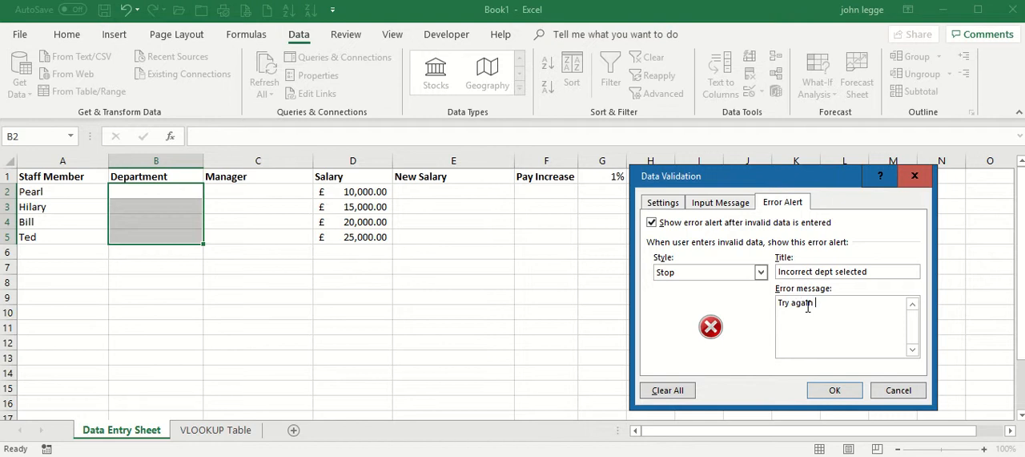
{"action": "type", "text": "from list"}
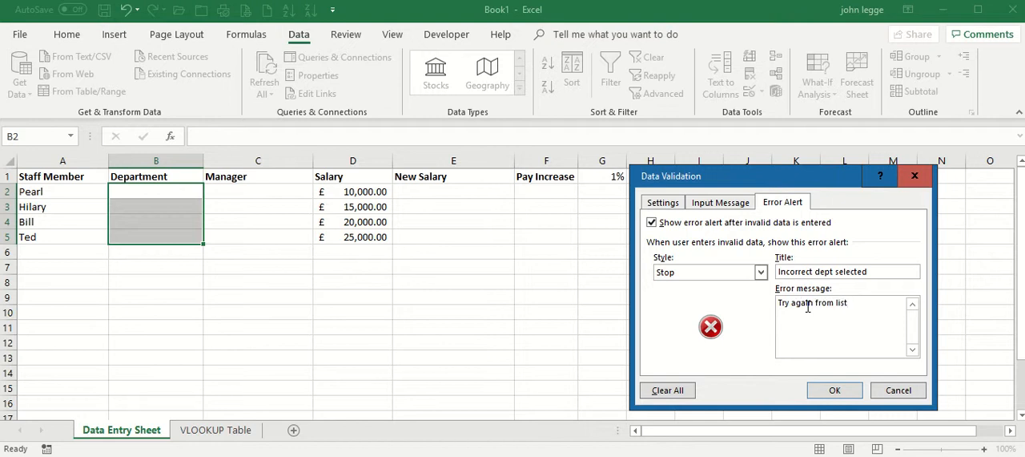
{"action": "left_click", "coordinate": [662, 202]}
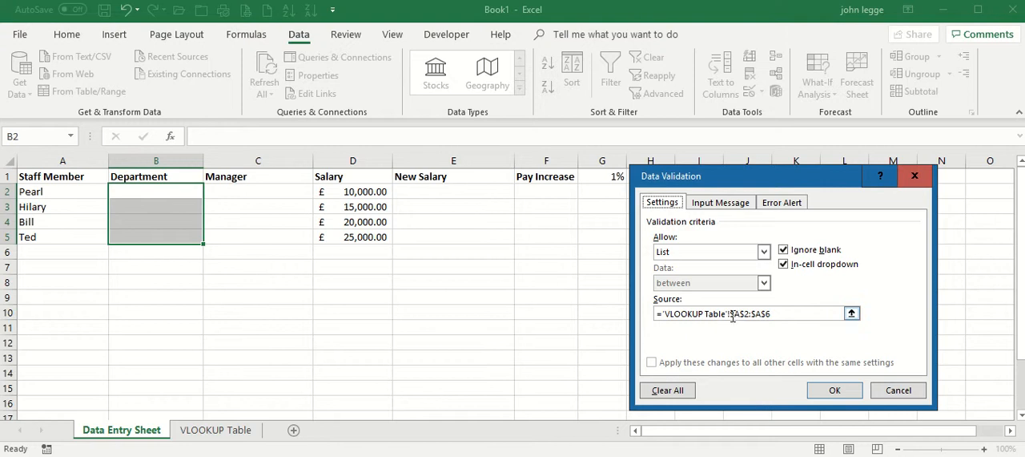
{"action": "mouse_move", "coordinate": [777, 335]}
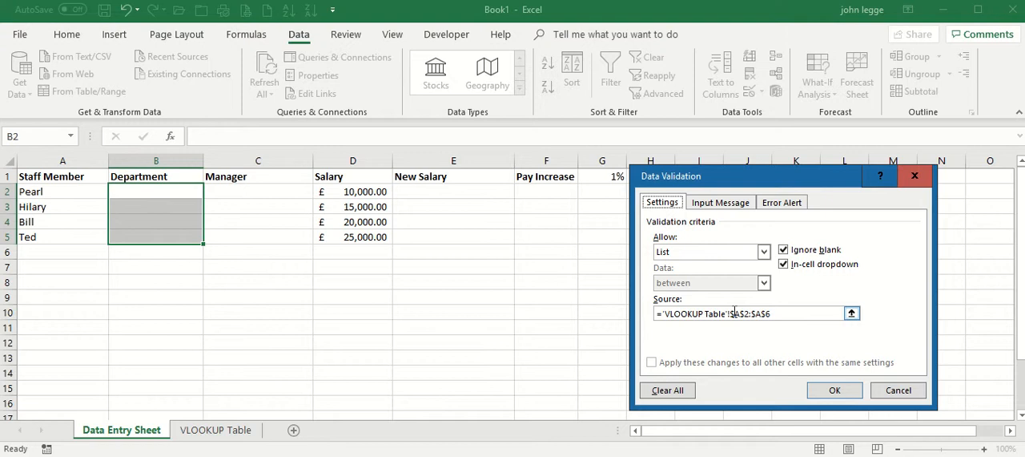
{"action": "left_click", "coordinate": [833, 389]}
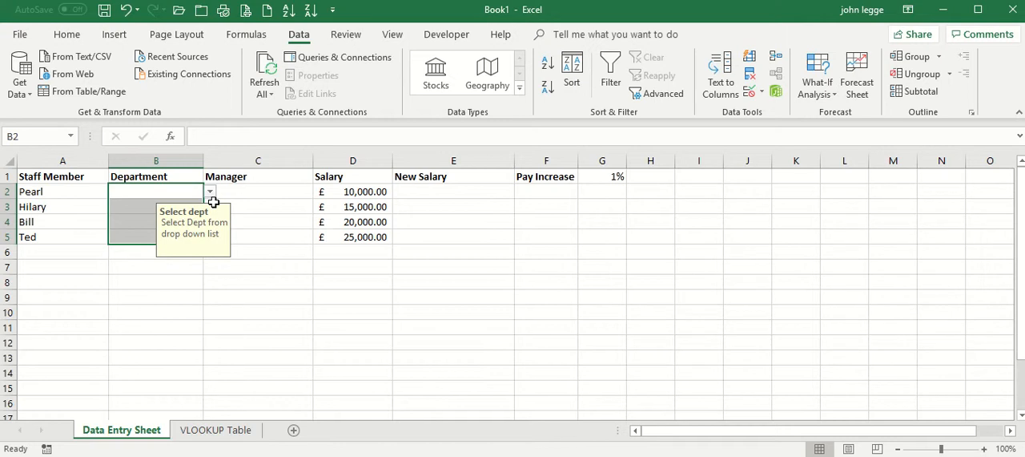
- Pick Sales for Pearl, Production for Hilary, Warehouse for Bill and Logistics for Ted from the drop-downs
{"action": "left_click", "coordinate": [208, 191]}
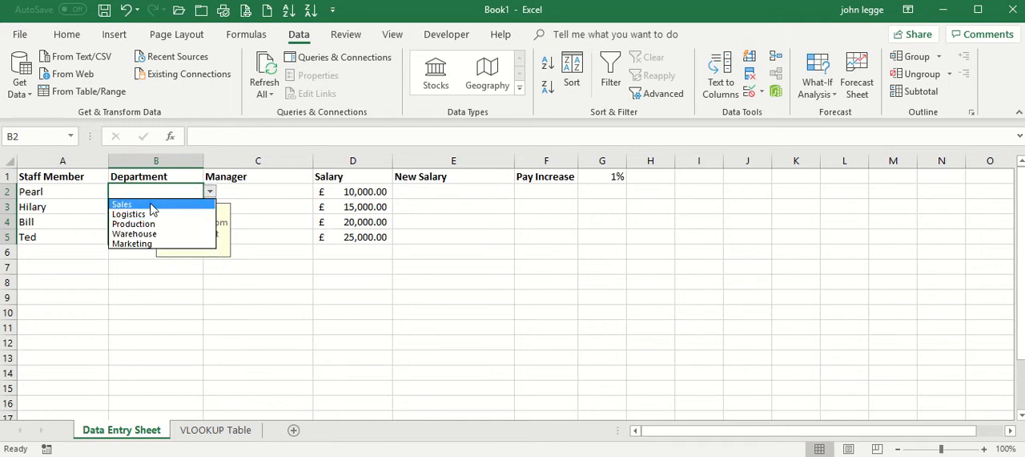
{"action": "left_click", "coordinate": [122, 202]}
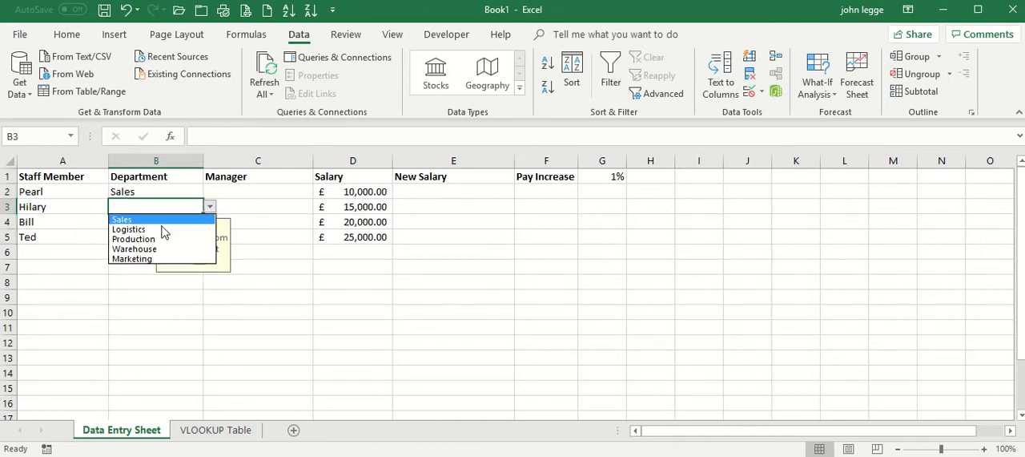
{"action": "left_click", "coordinate": [133, 238]}
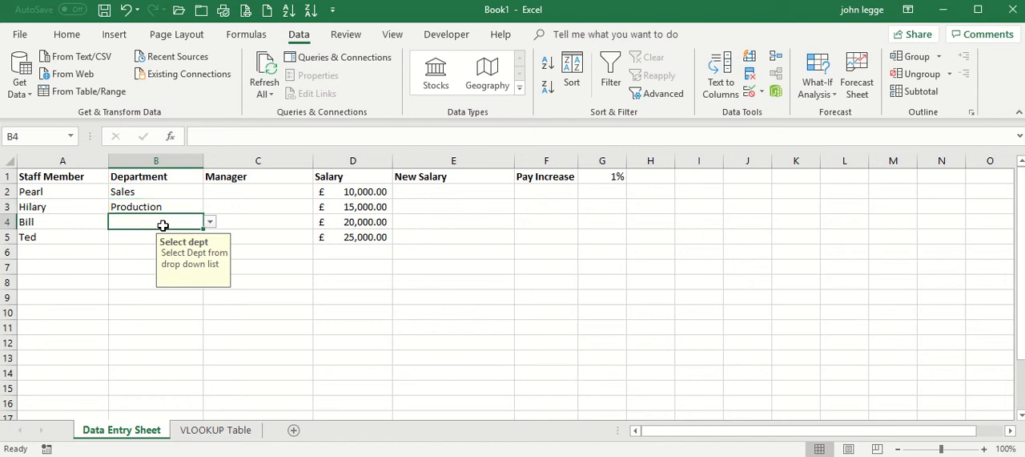
{"action": "left_click", "coordinate": [155, 221]}
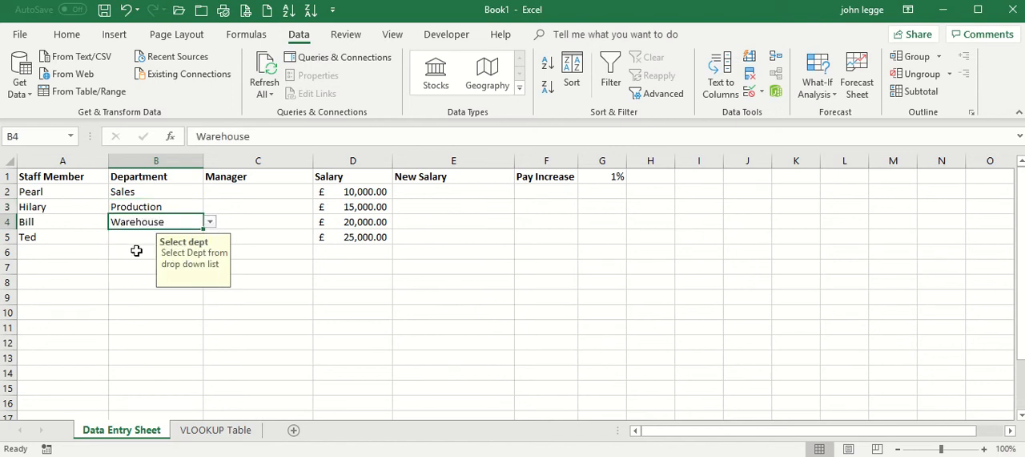
{"action": "left_click", "coordinate": [209, 237]}
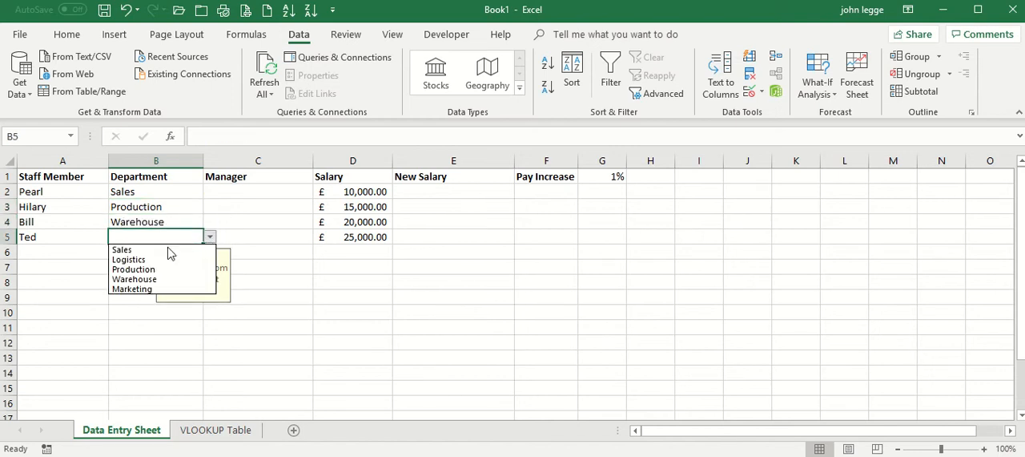
{"action": "left_click", "coordinate": [128, 259]}
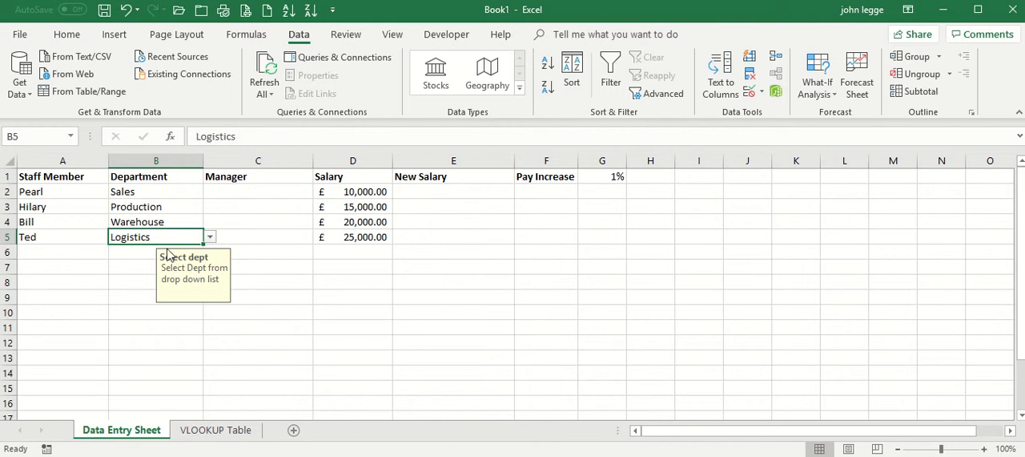
{"action": "left_click", "coordinate": [256, 193]}
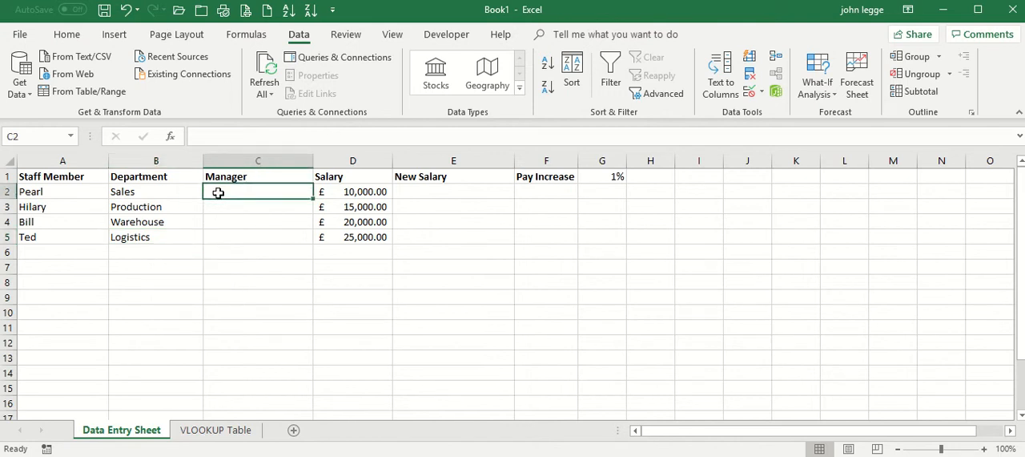
- Enter =VLOOKUP(B2,vlookuptable,2,FALSE) in C2 to look up Pearl's manager
{"action": "type", "text": "=v"}
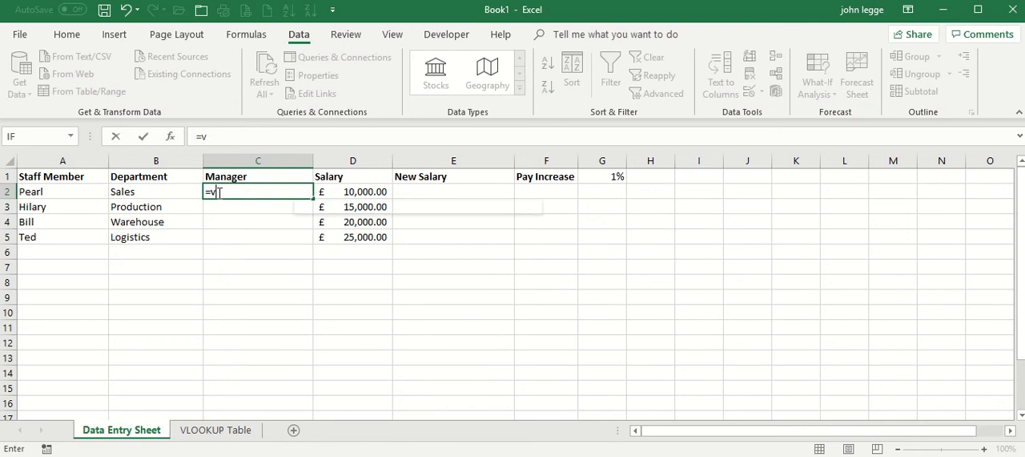
{"action": "type", "text": "lookup"}
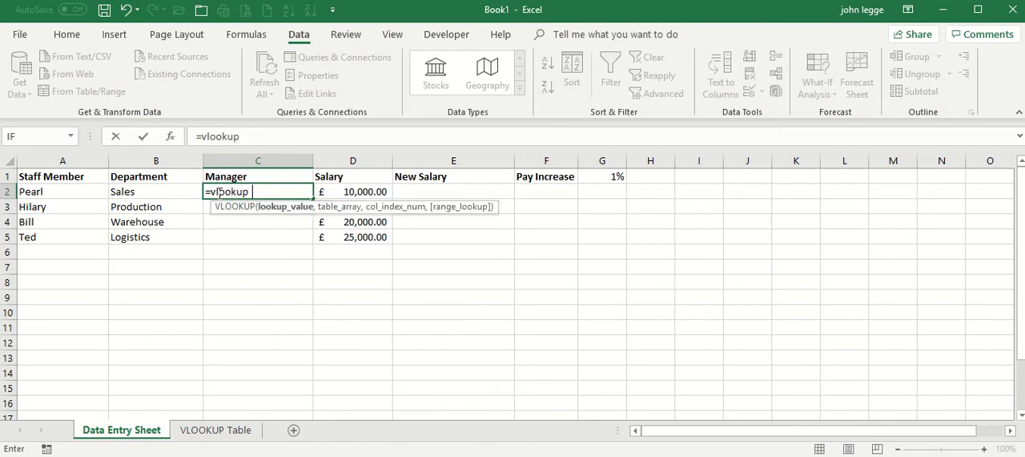
{"action": "type", "text": "("}
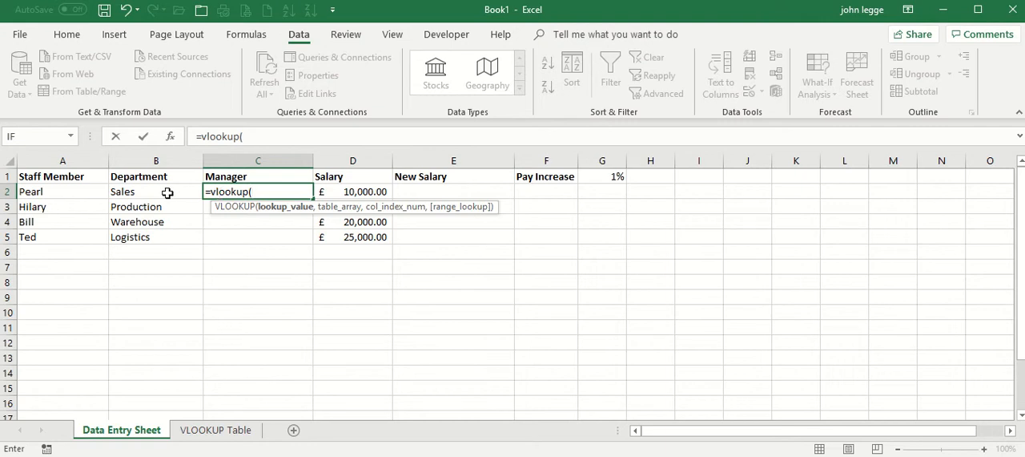
{"action": "left_click", "coordinate": [155, 193]}
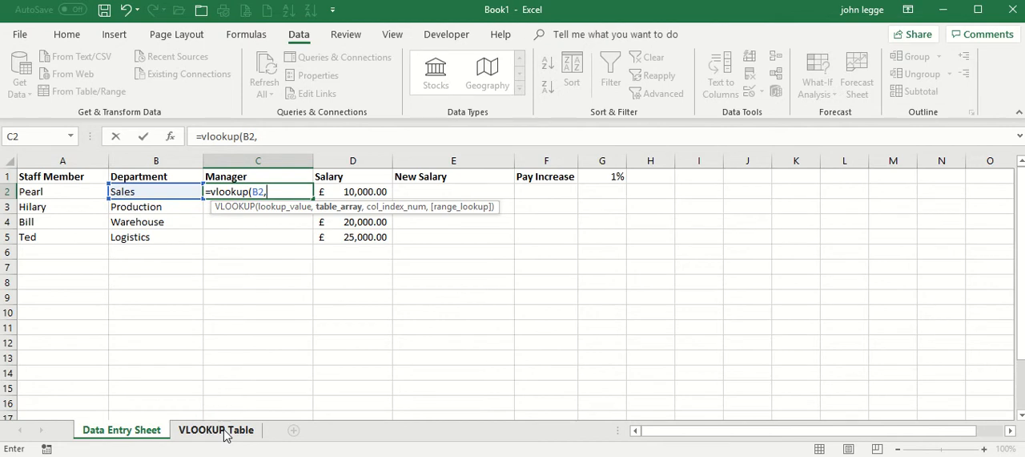
{"action": "left_click", "coordinate": [214, 429]}
{"action": "type", "text": "vlookuptable"}
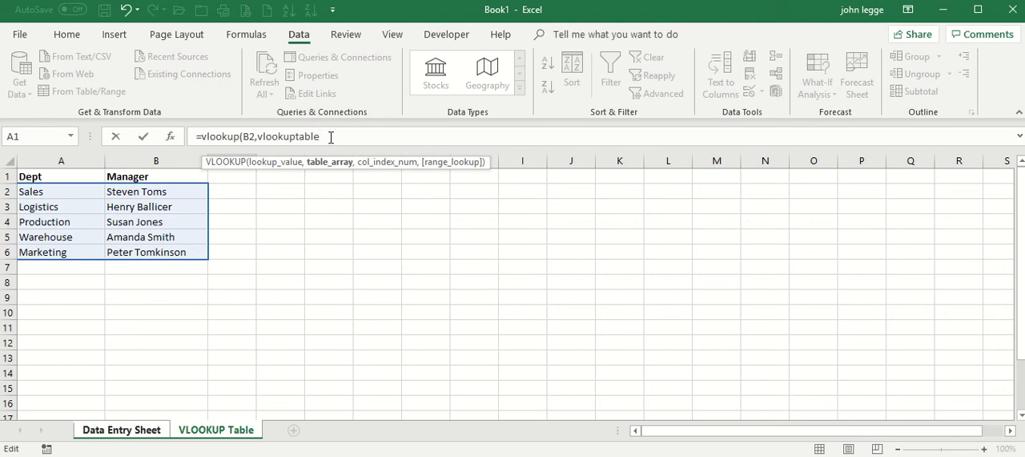
{"action": "type", "text": ",2"}
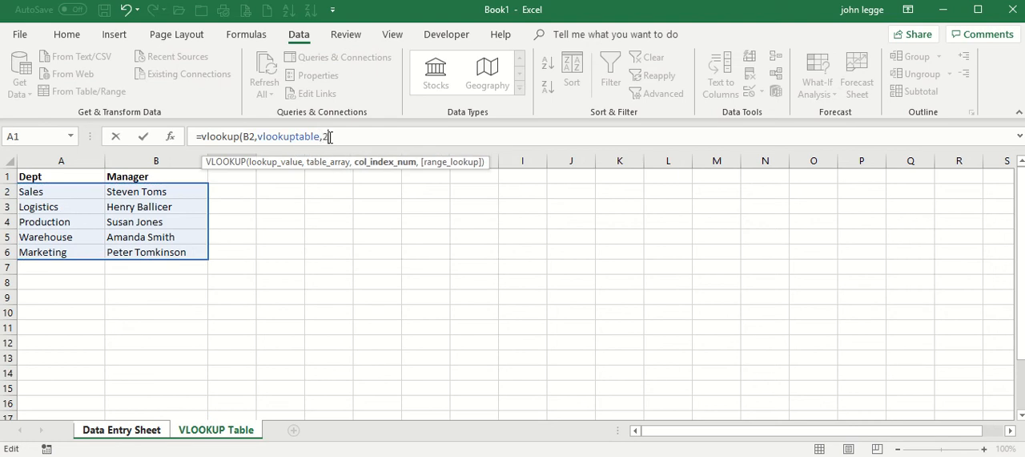
{"action": "type", "text": ","}
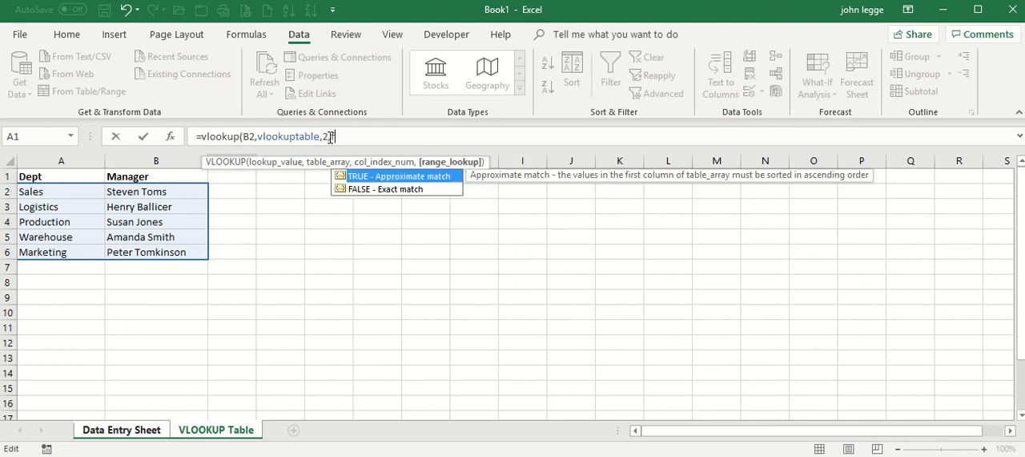
{"action": "type", "text": "false"}
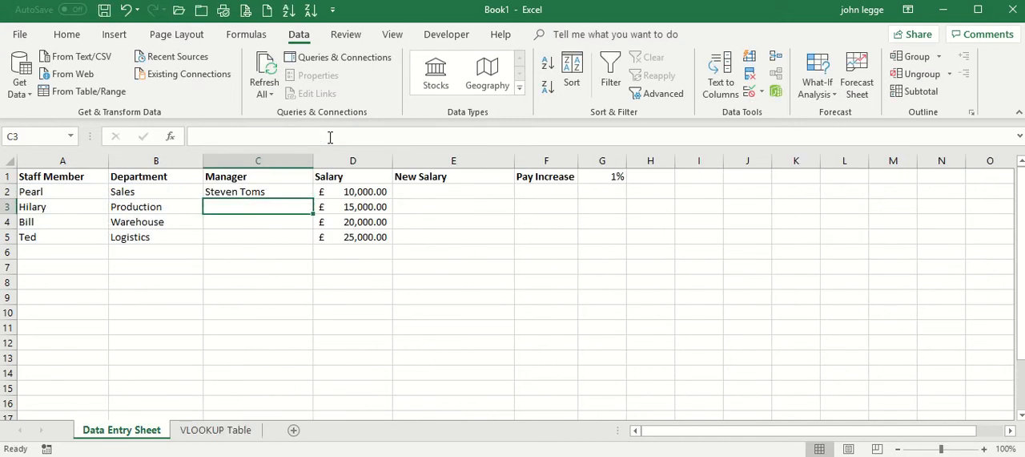
- Fill the manager formula down to C5 and return to the VLOOKUP Table sheet
{"action": "left_click", "coordinate": [258, 191]}
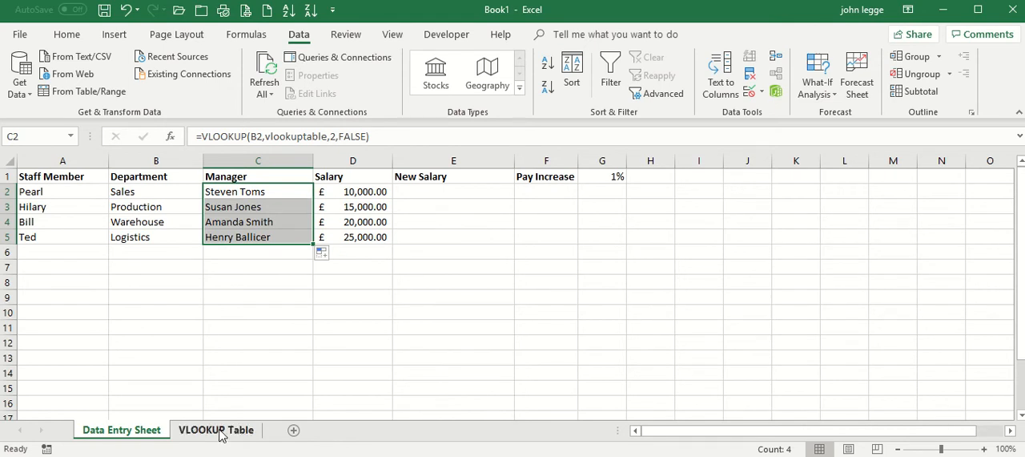
{"action": "left_click", "coordinate": [215, 429]}
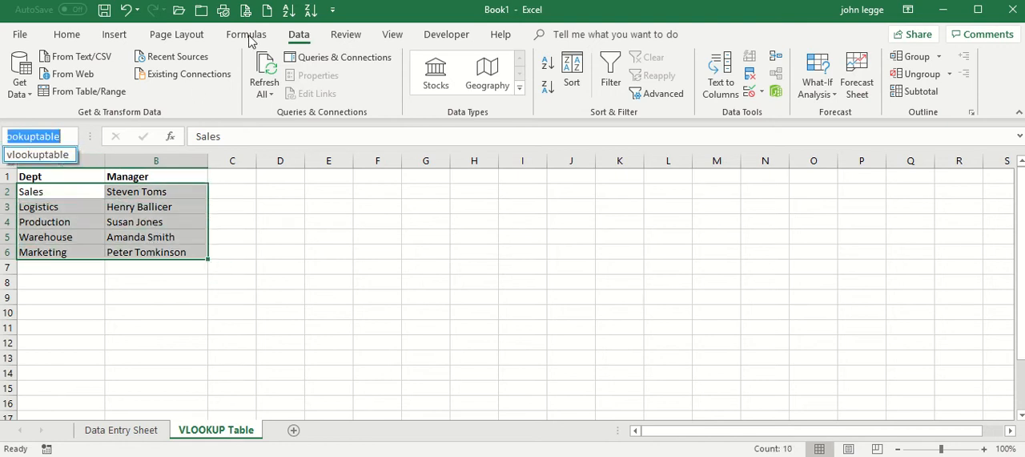
{"action": "left_click", "coordinate": [247, 34]}
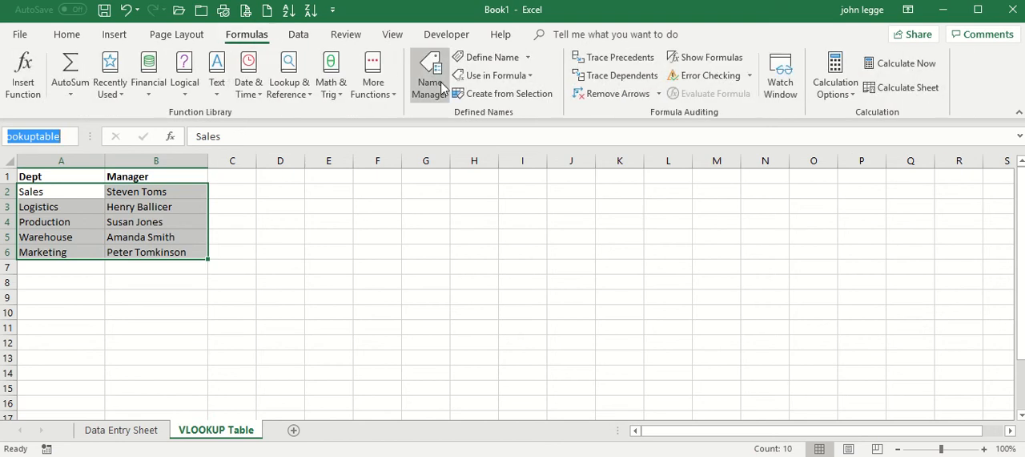
{"action": "left_click", "coordinate": [429, 74]}
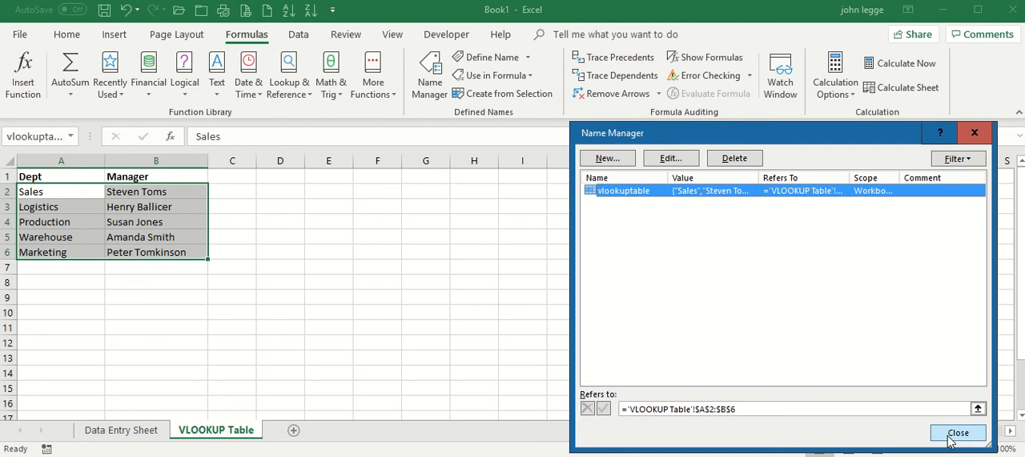
{"action": "left_click", "coordinate": [958, 433]}
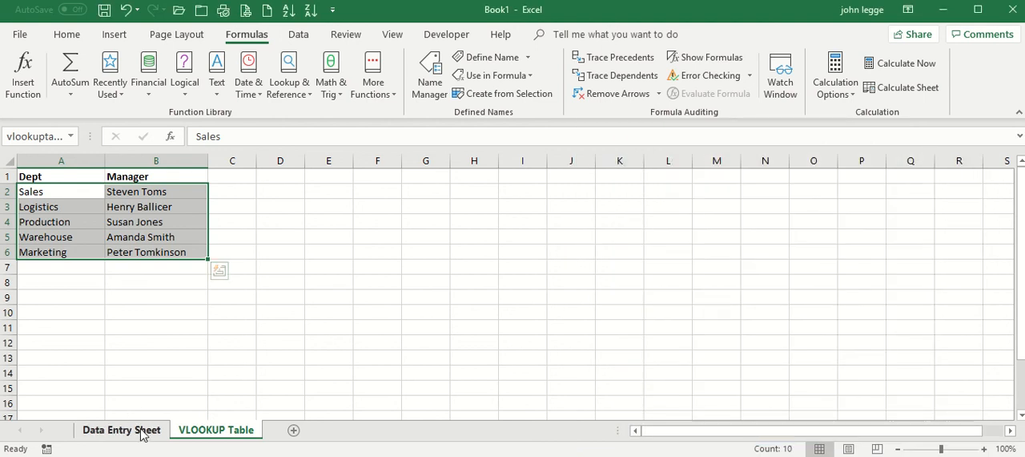
- Name the 1% pay increase cell G1 'increase' on the Data Entry Sheet
{"action": "left_click", "coordinate": [122, 429]}
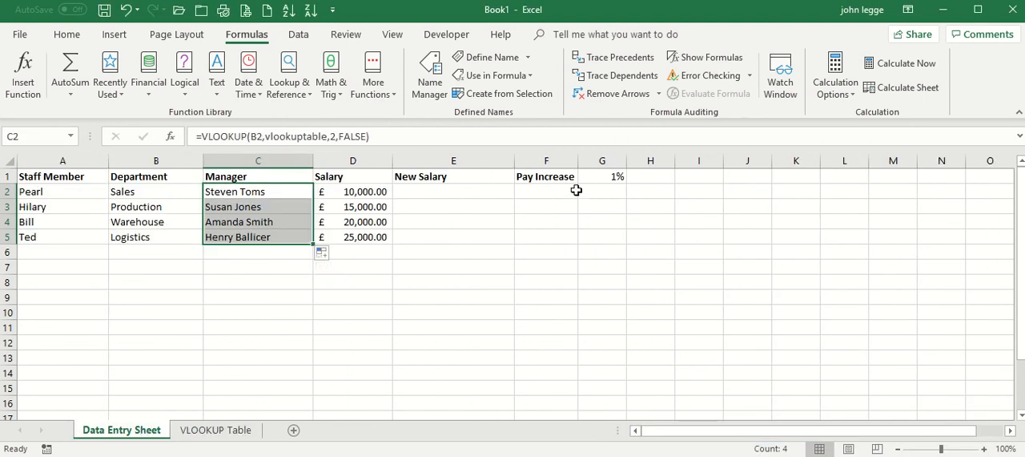
{"action": "mouse_move", "coordinate": [596, 176]}
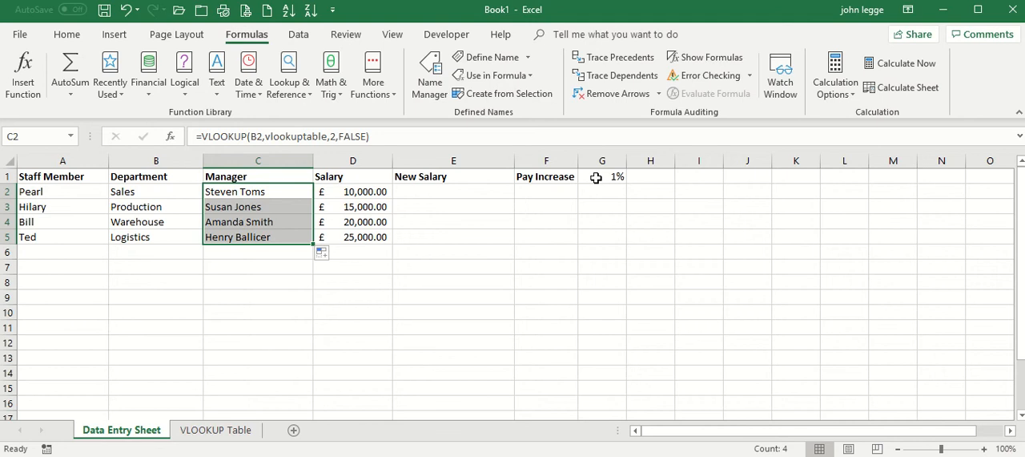
{"action": "left_click", "coordinate": [603, 176]}
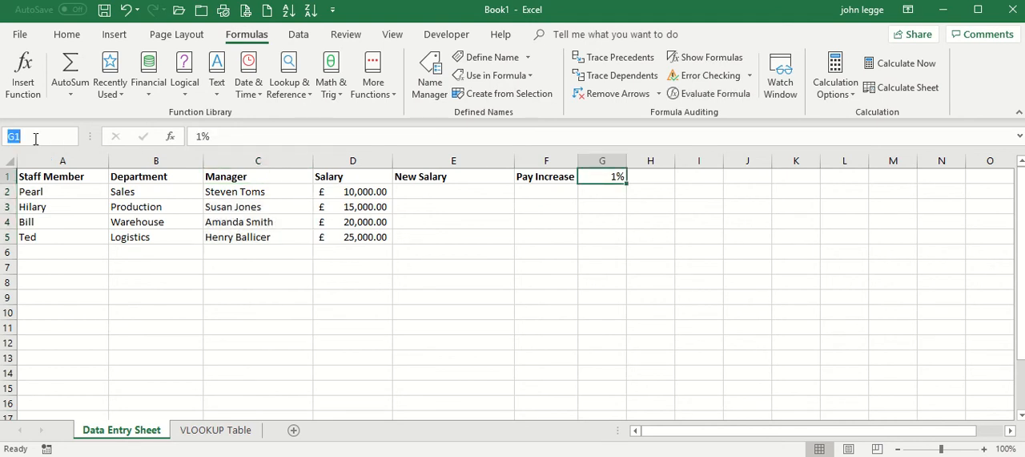
{"action": "type", "text": "increas"}
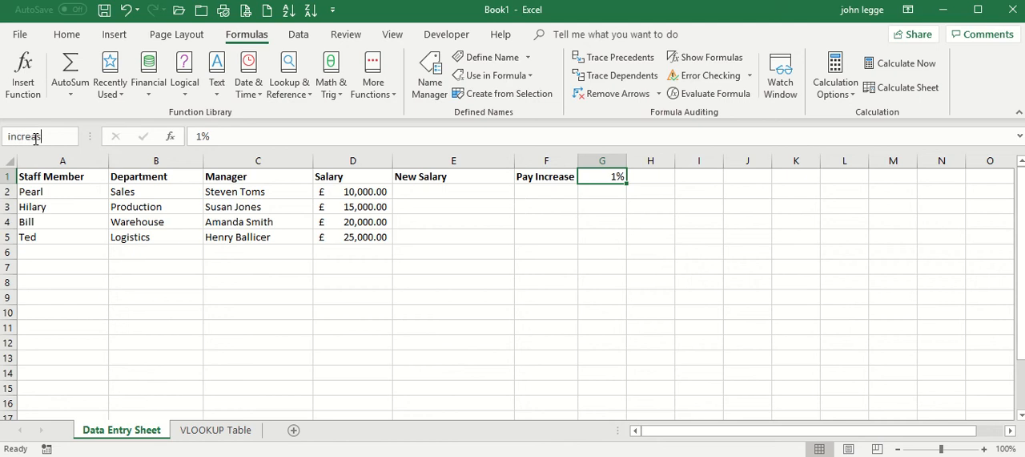
{"action": "mouse_move", "coordinate": [35, 136]}
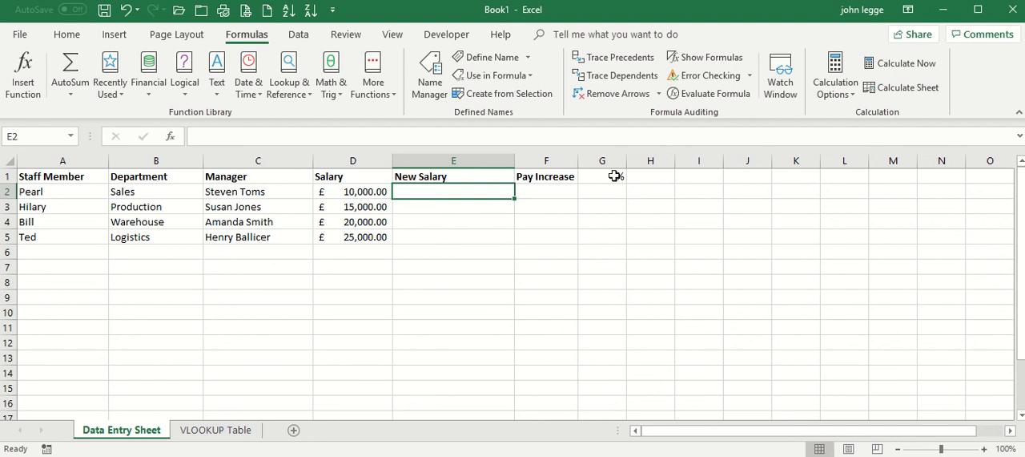
- Enter =D2+increase*D2 in E2 and fill down, giving new salaries £10,100 to £25,250
{"action": "type", "text": "="}
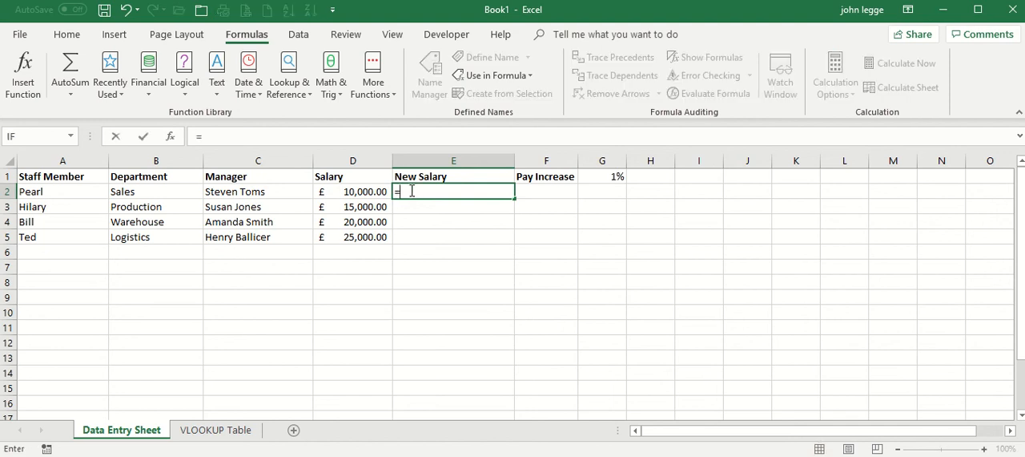
{"action": "left_click", "coordinate": [352, 191]}
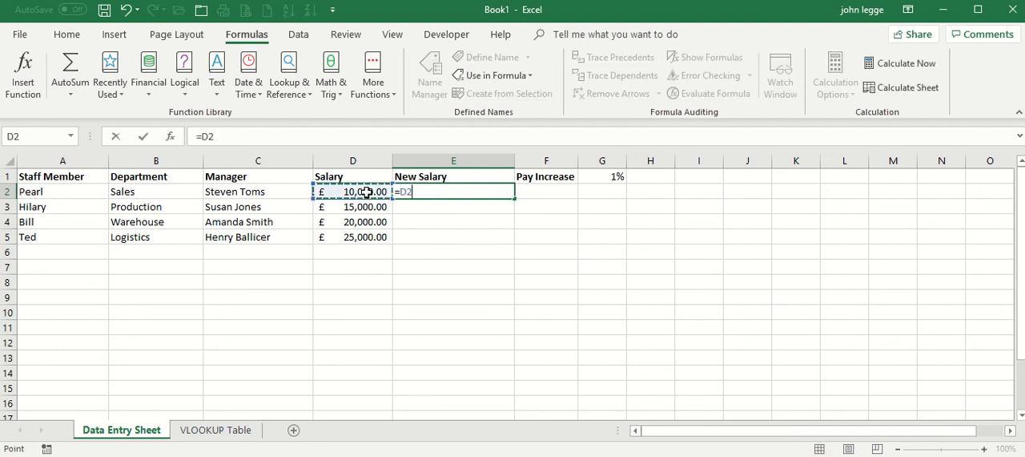
{"action": "type", "text": "+"}
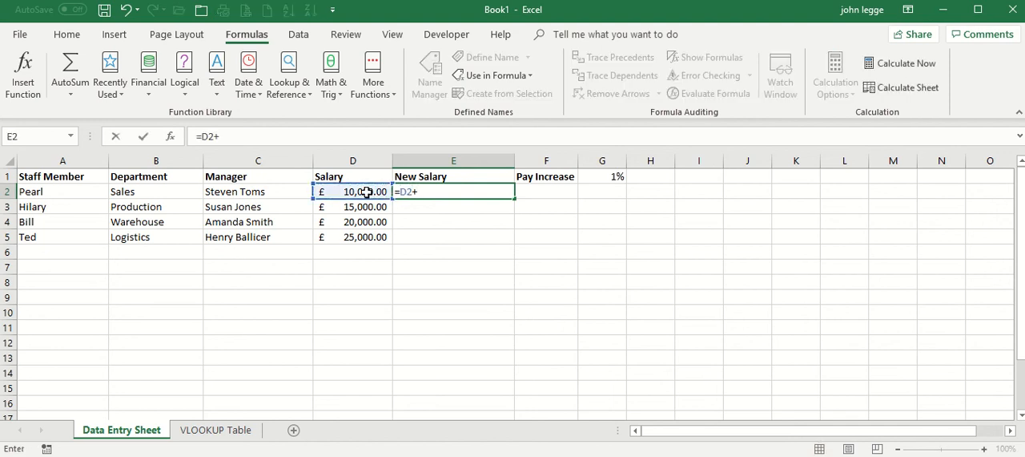
{"action": "type", "text": "increase*"}
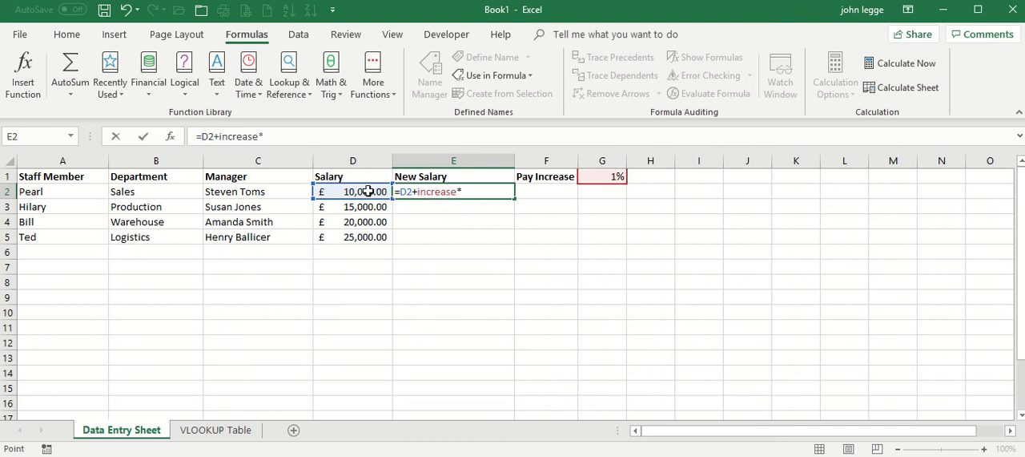
{"action": "key", "text": "enter"}
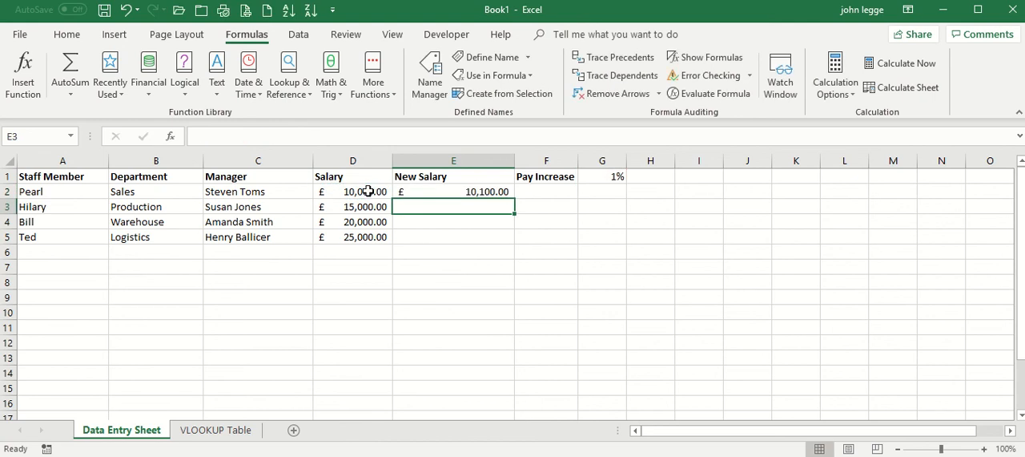
{"action": "left_click", "coordinate": [453, 191]}
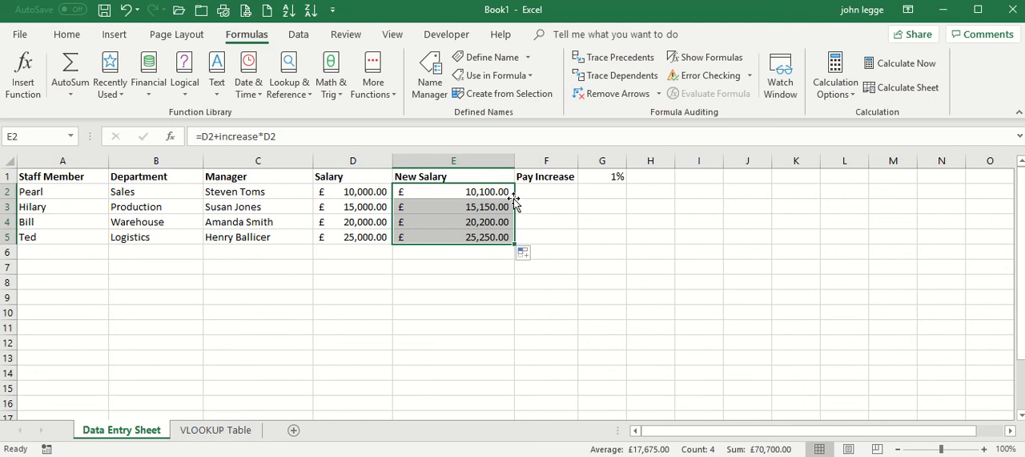
{"action": "mouse_move", "coordinate": [202, 375]}
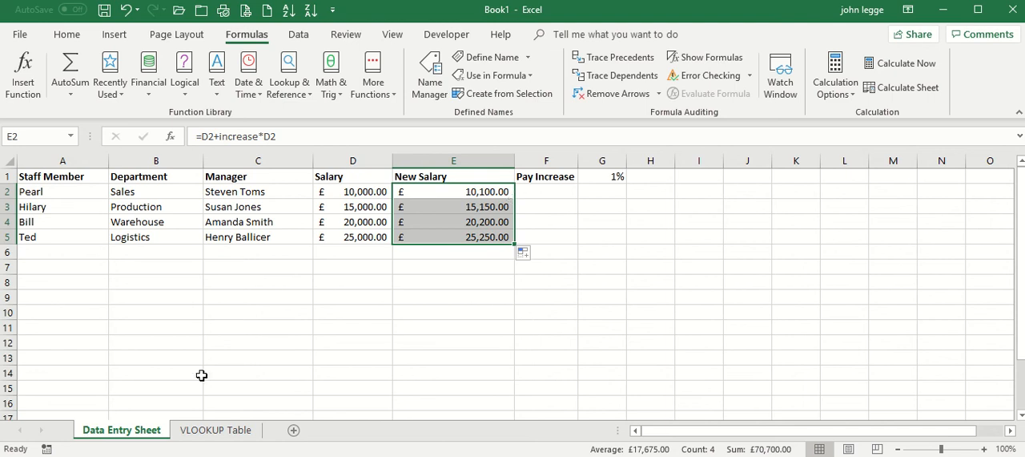
{"action": "mouse_move", "coordinate": [596, 176]}
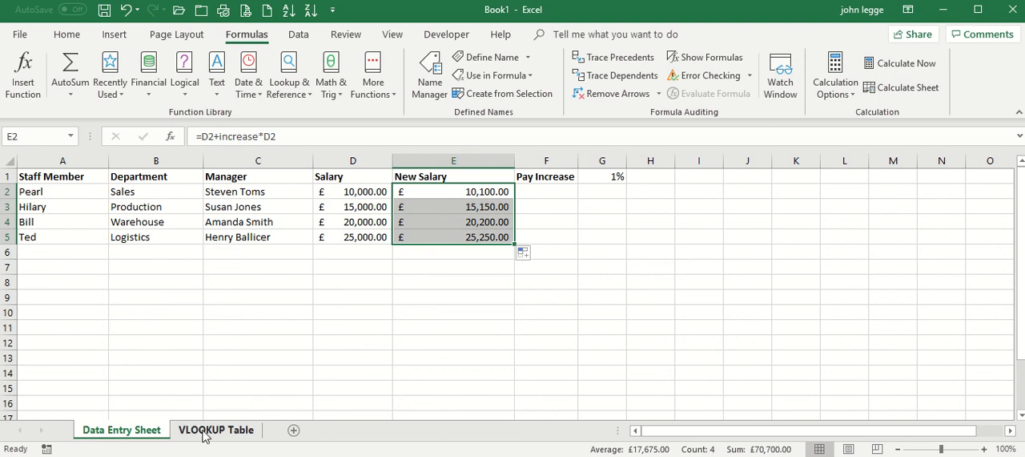
- Review the defined names in Name Manager on the VLOOKUP Table sheet and check vlookuptable's reference
{"action": "left_click", "coordinate": [214, 429]}
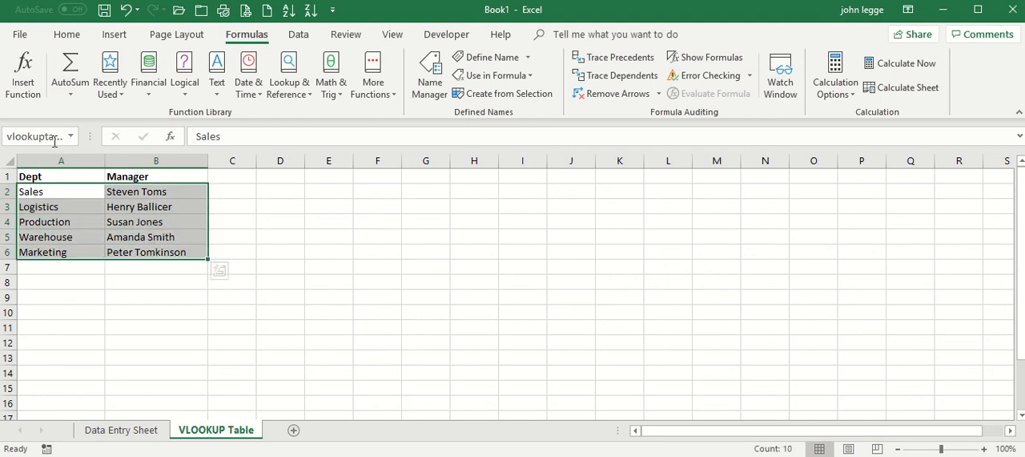
{"action": "mouse_move", "coordinate": [132, 264]}
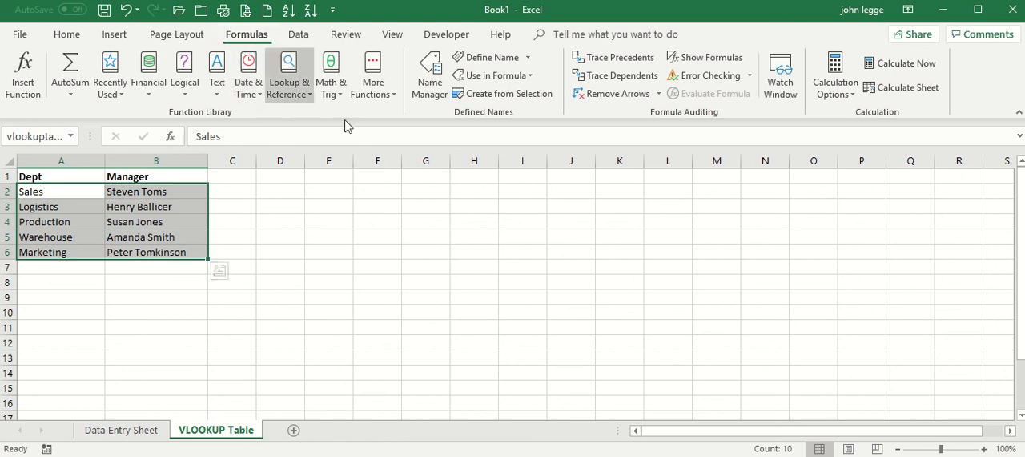
{"action": "left_click", "coordinate": [429, 73]}
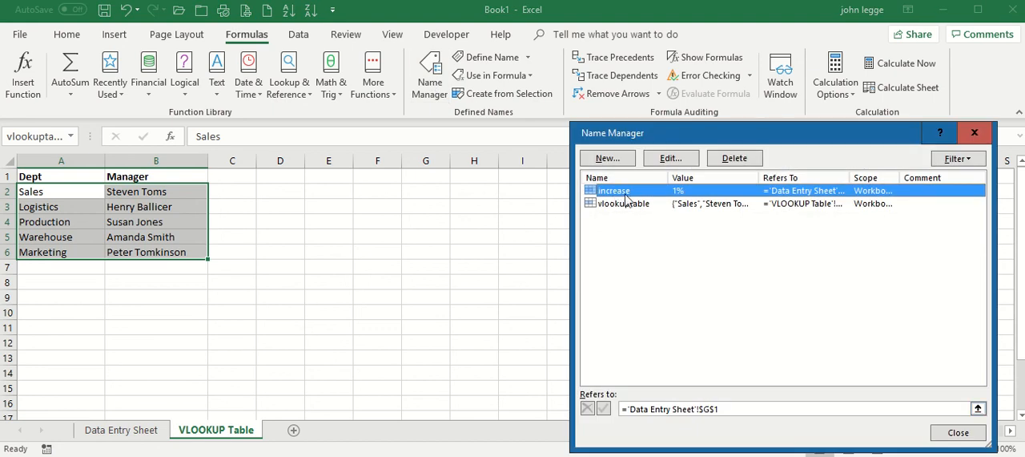
{"action": "left_click", "coordinate": [623, 202]}
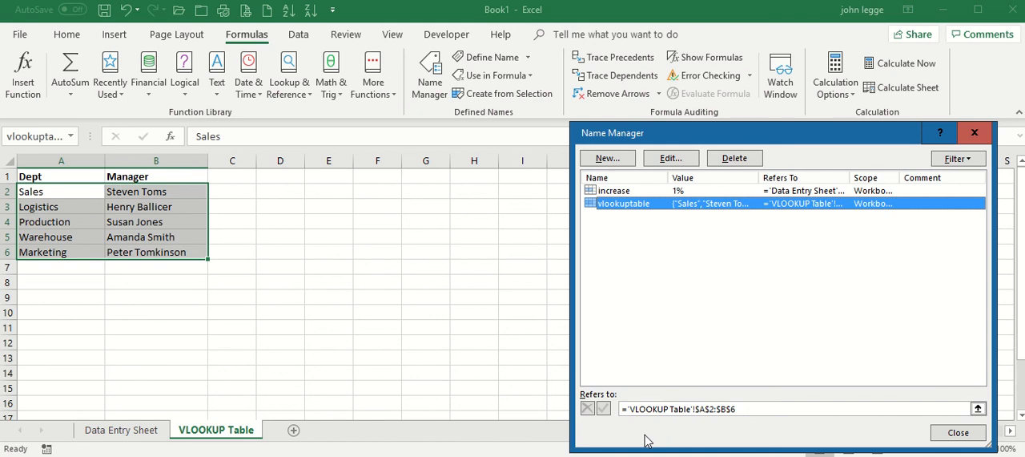